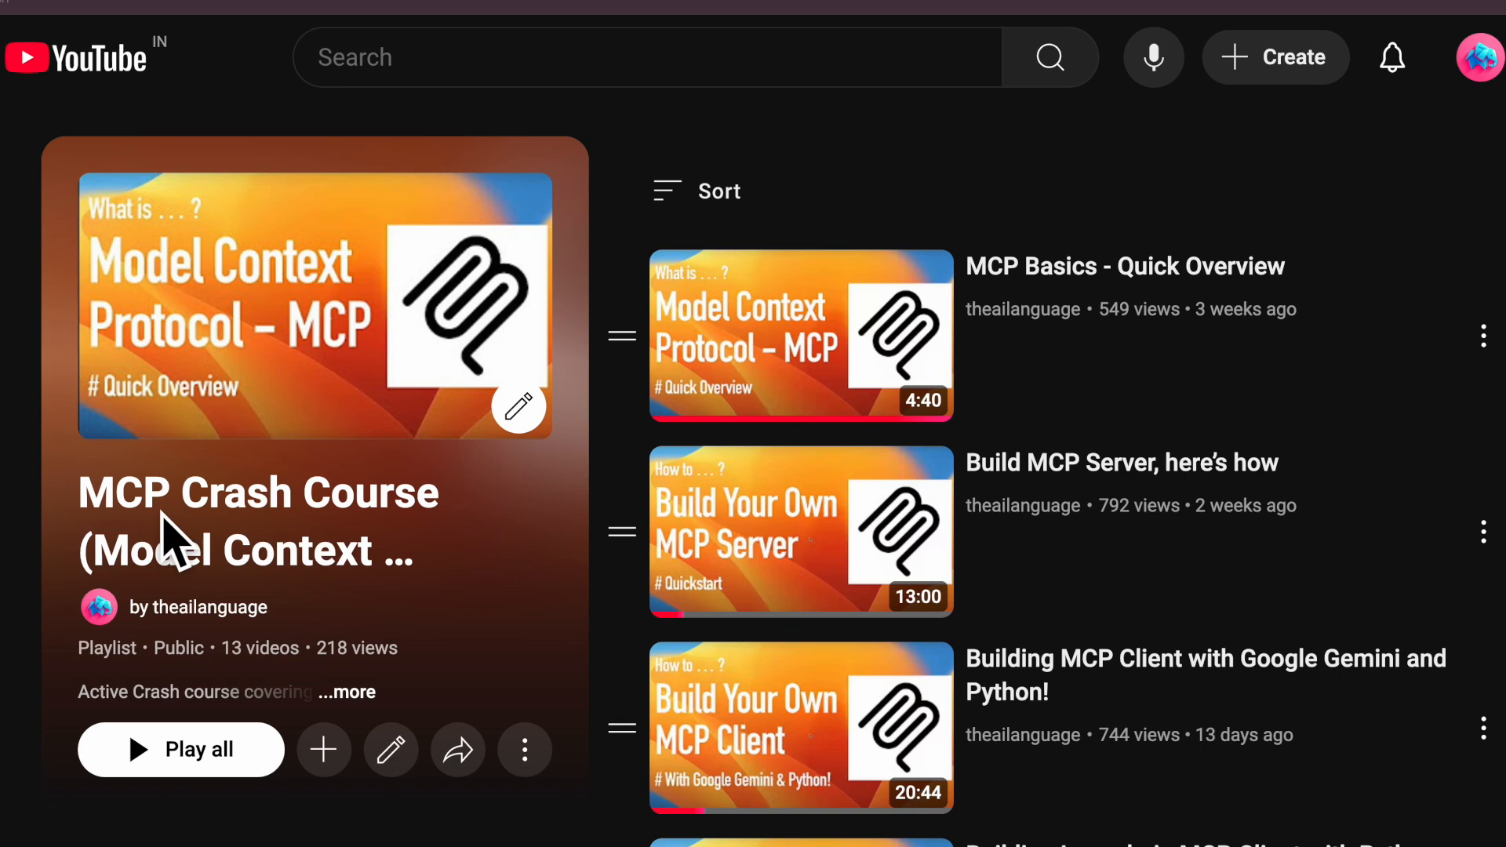
pyautogui.moveTo(326, 489)
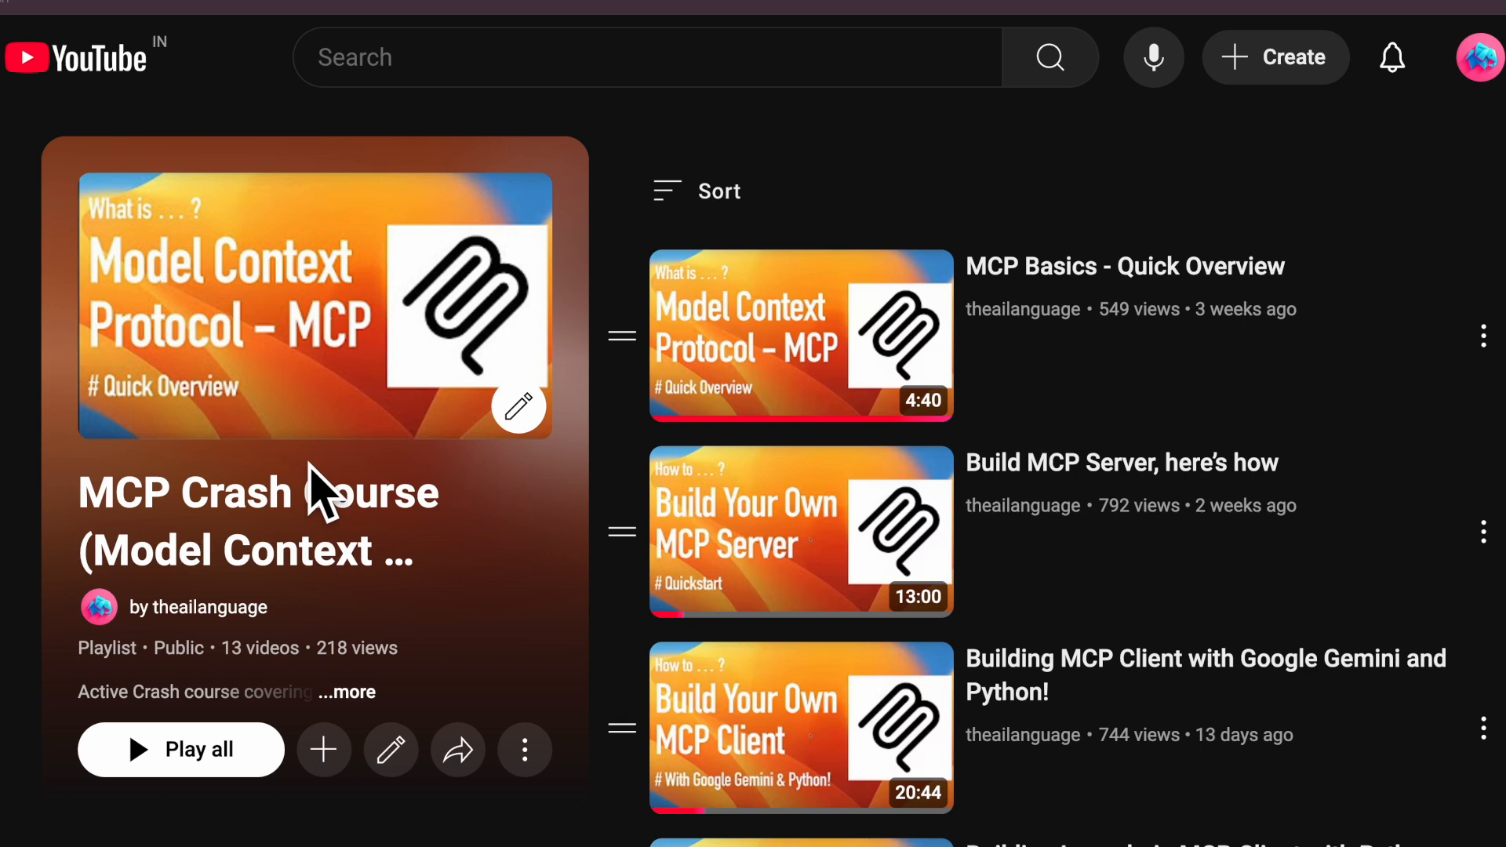
pyautogui.moveTo(353, 306)
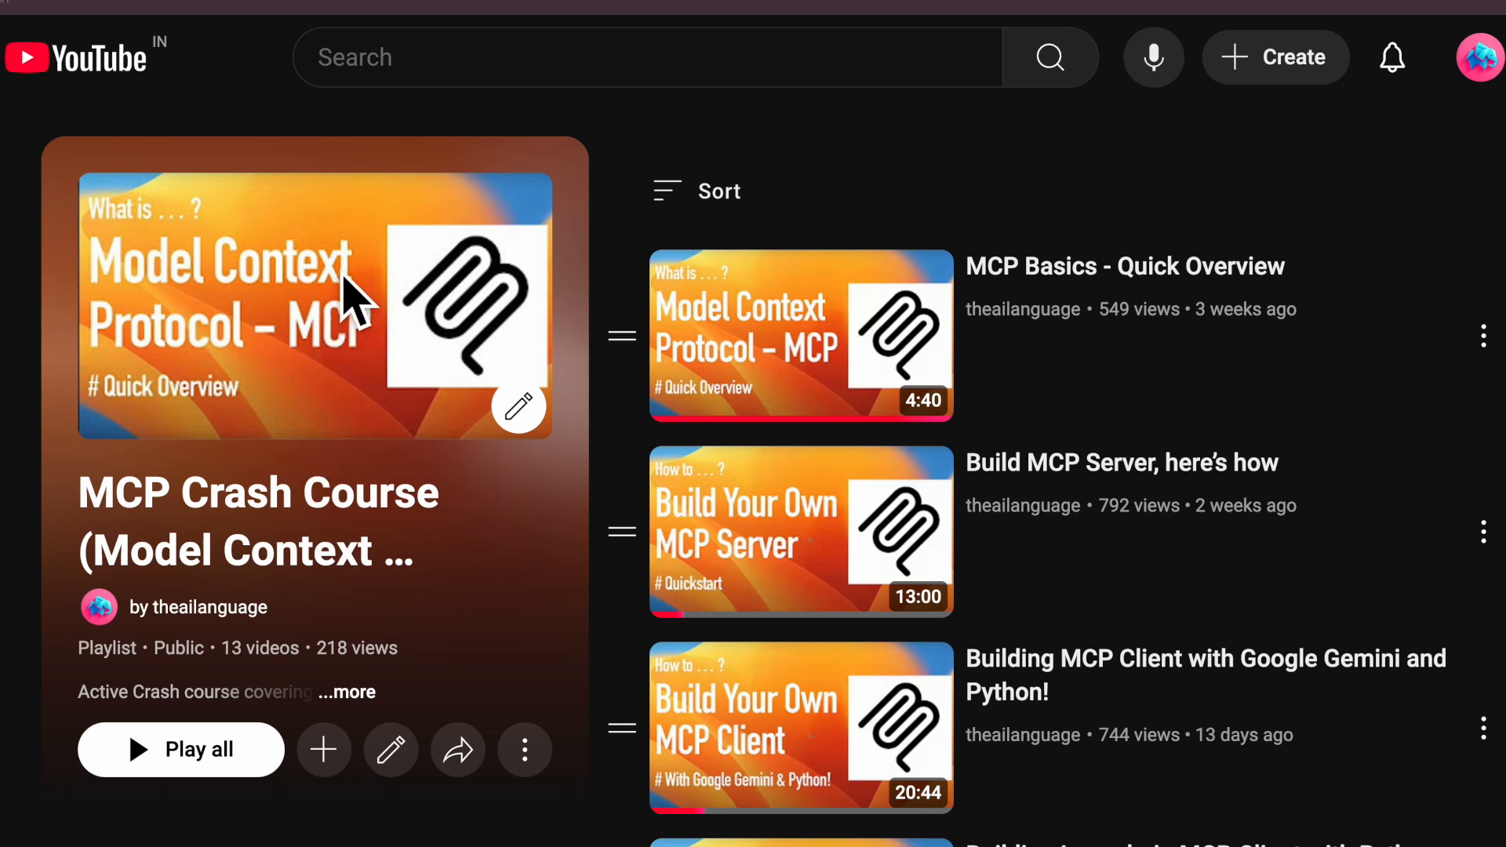
pyautogui.moveTo(846, 317)
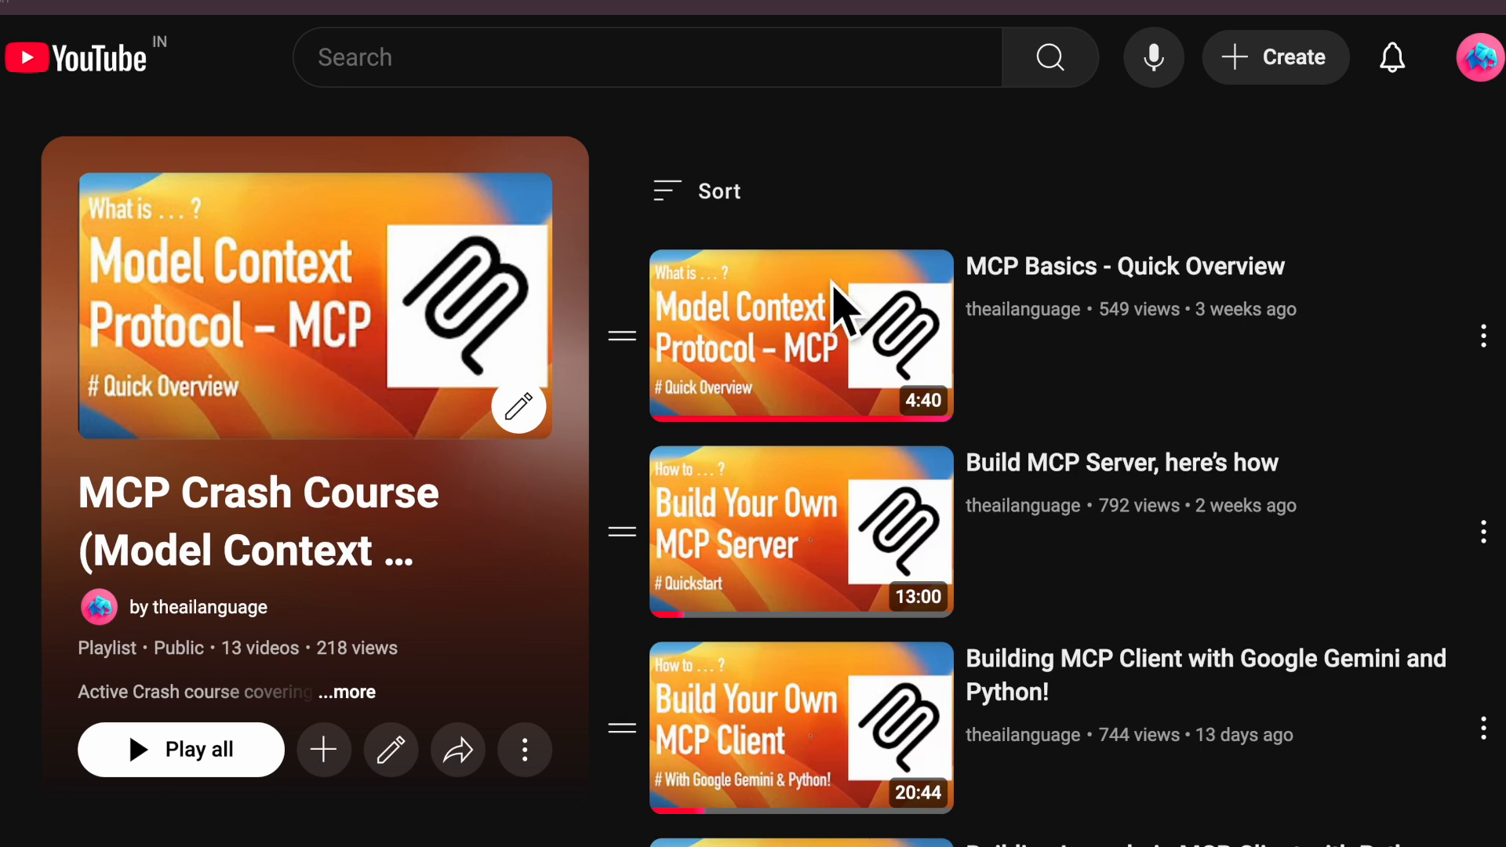
pyautogui.moveTo(855, 657)
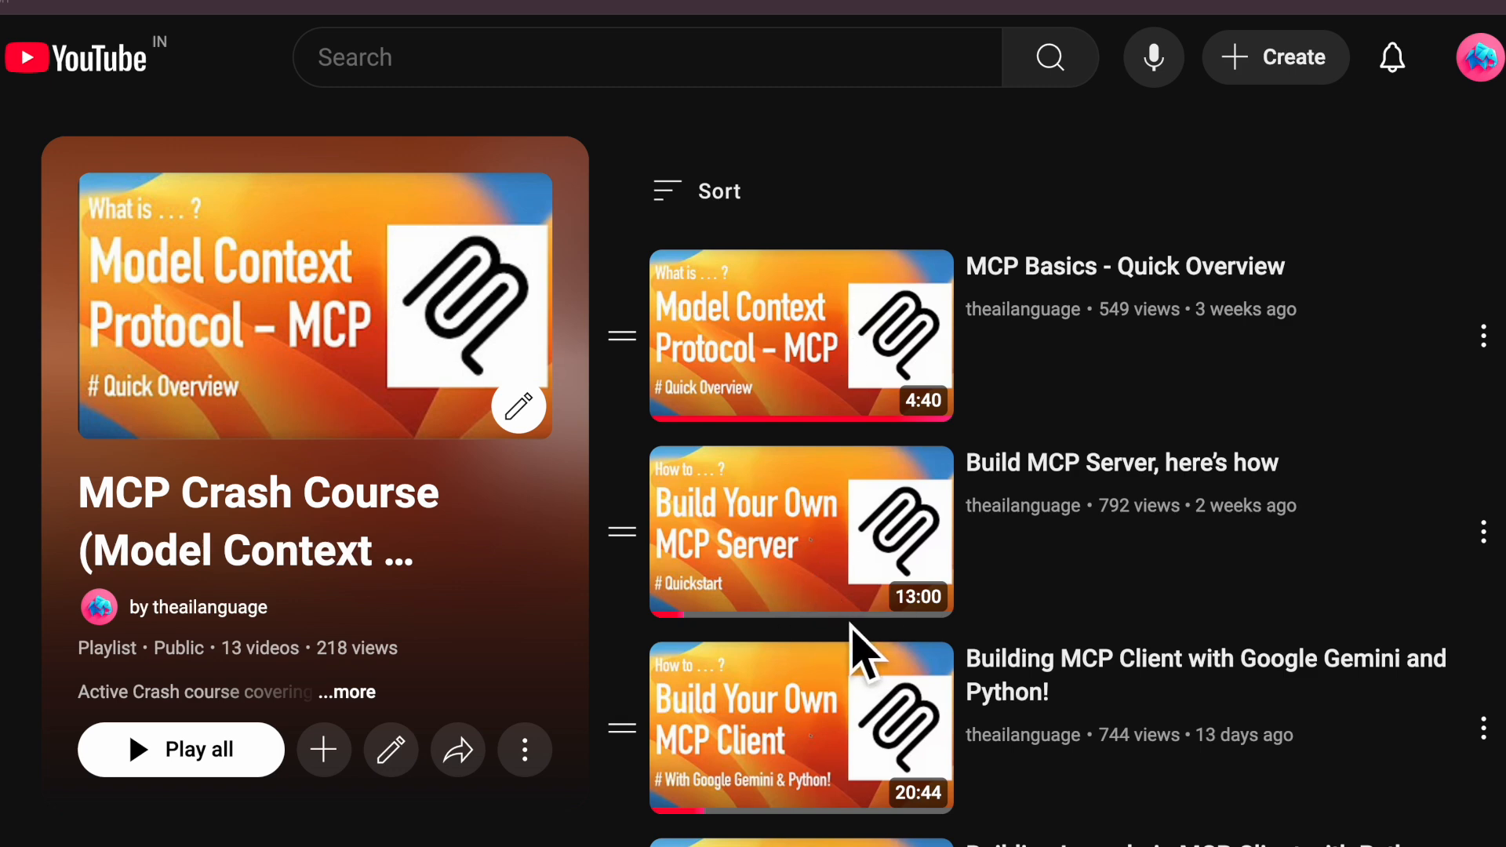
pyautogui.moveTo(865, 648)
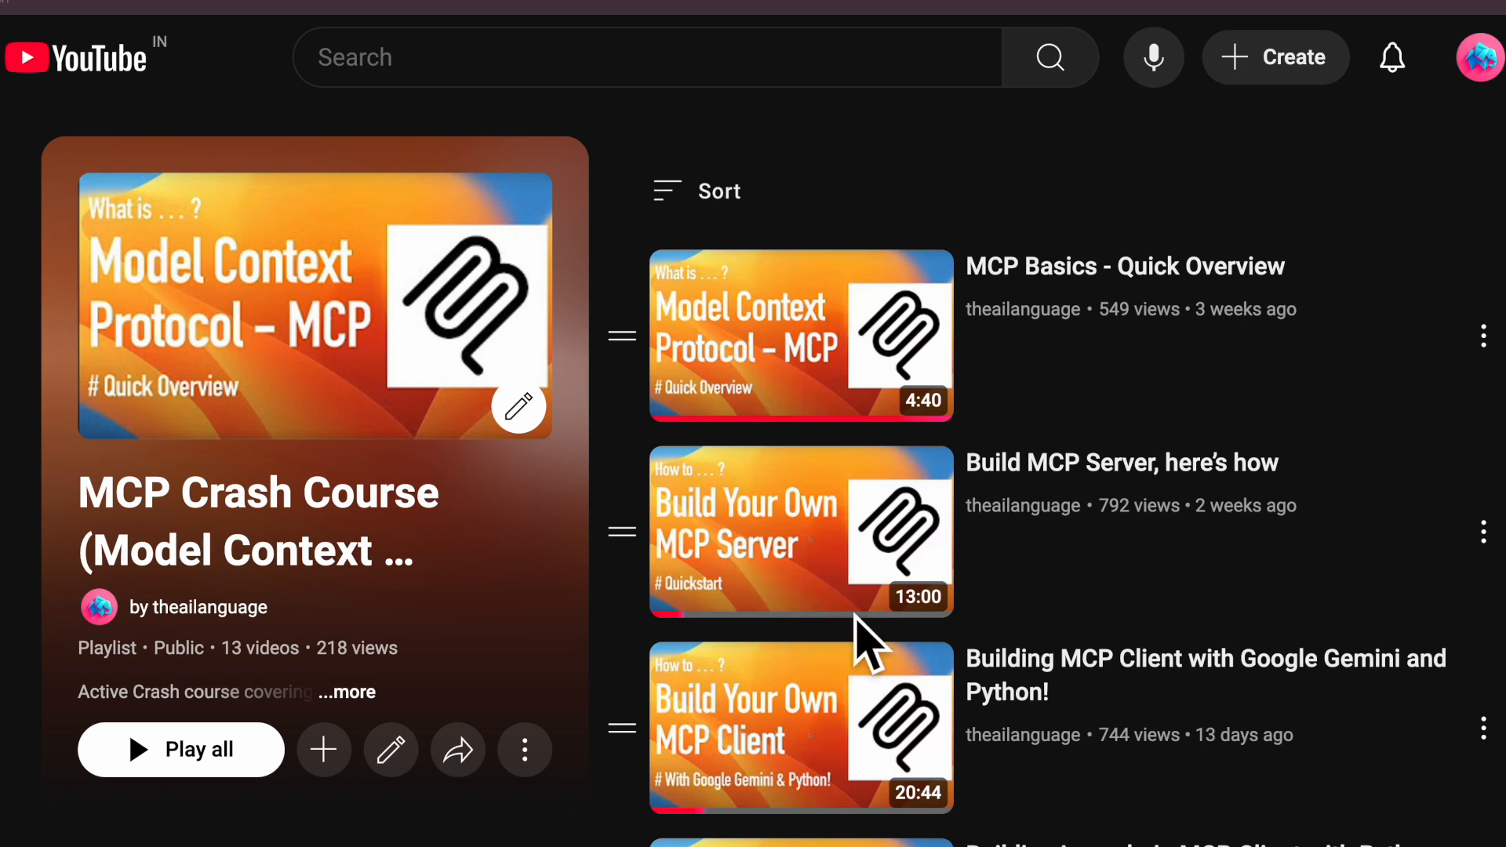
pyautogui.moveTo(869, 668)
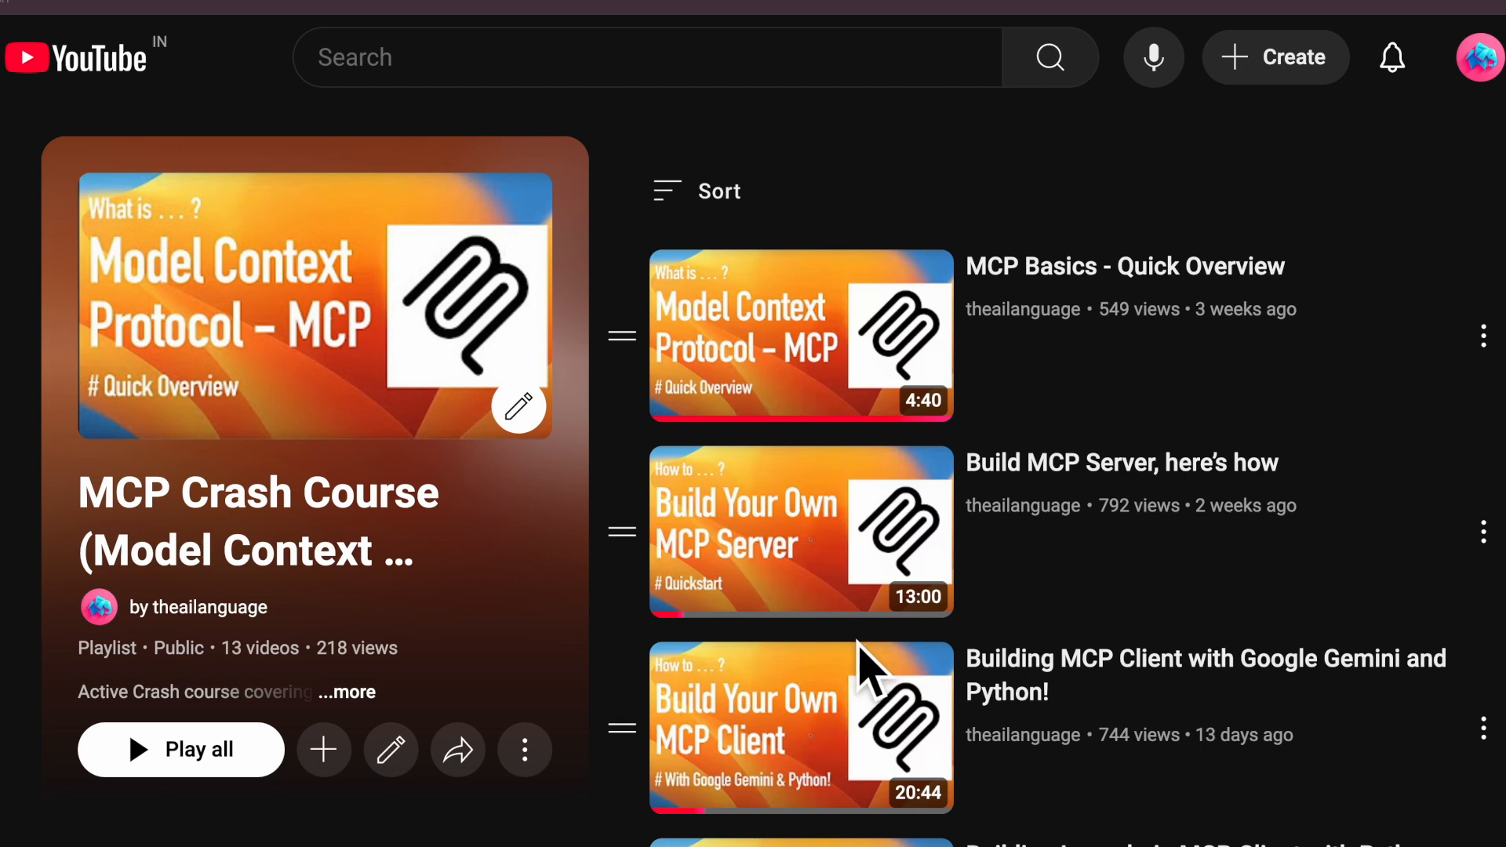
pyautogui.moveTo(801, 340)
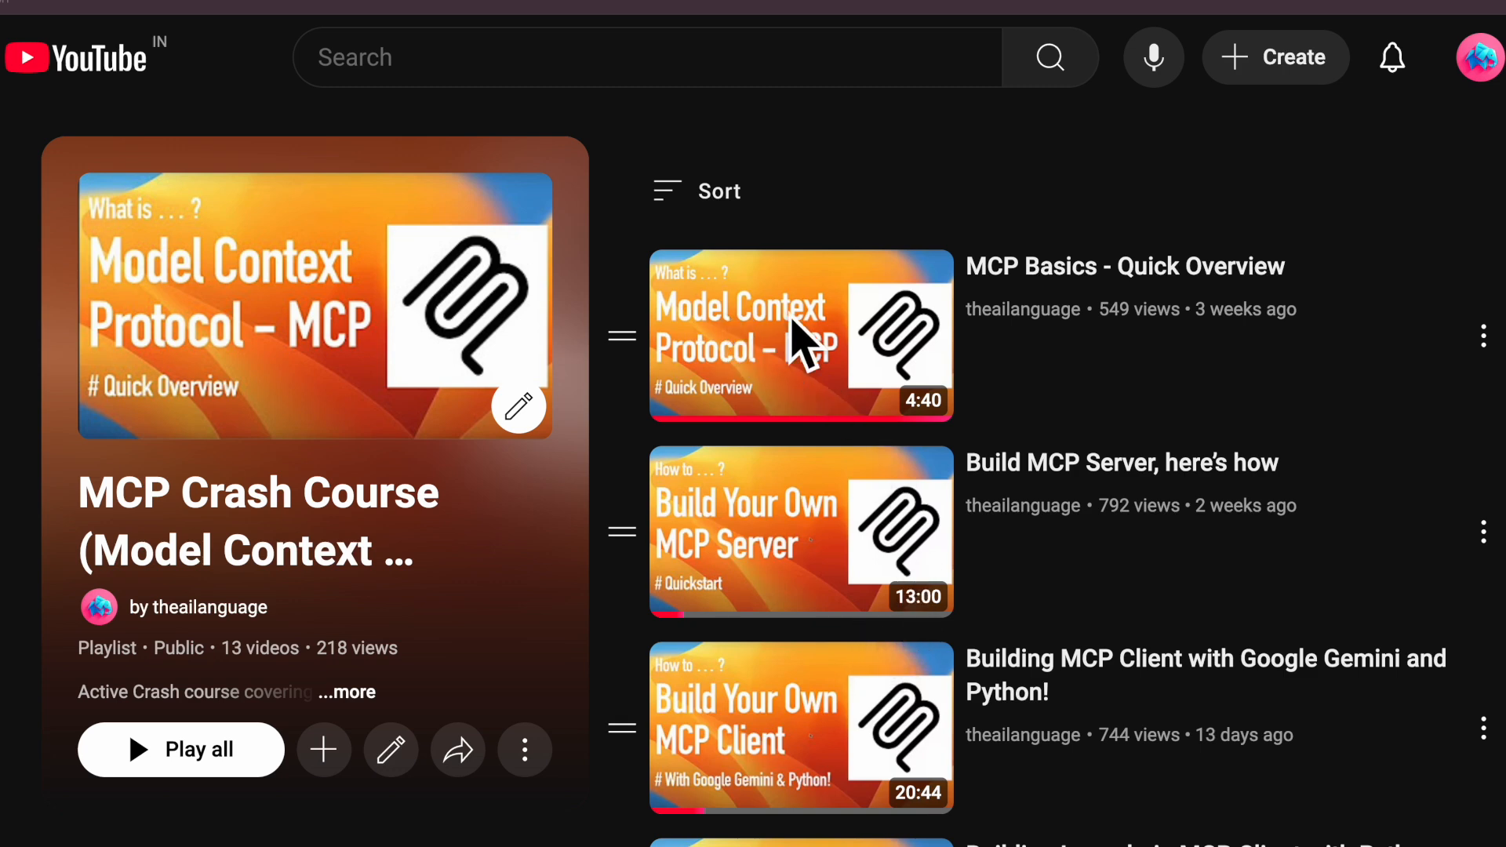
pyautogui.moveTo(1166, 345)
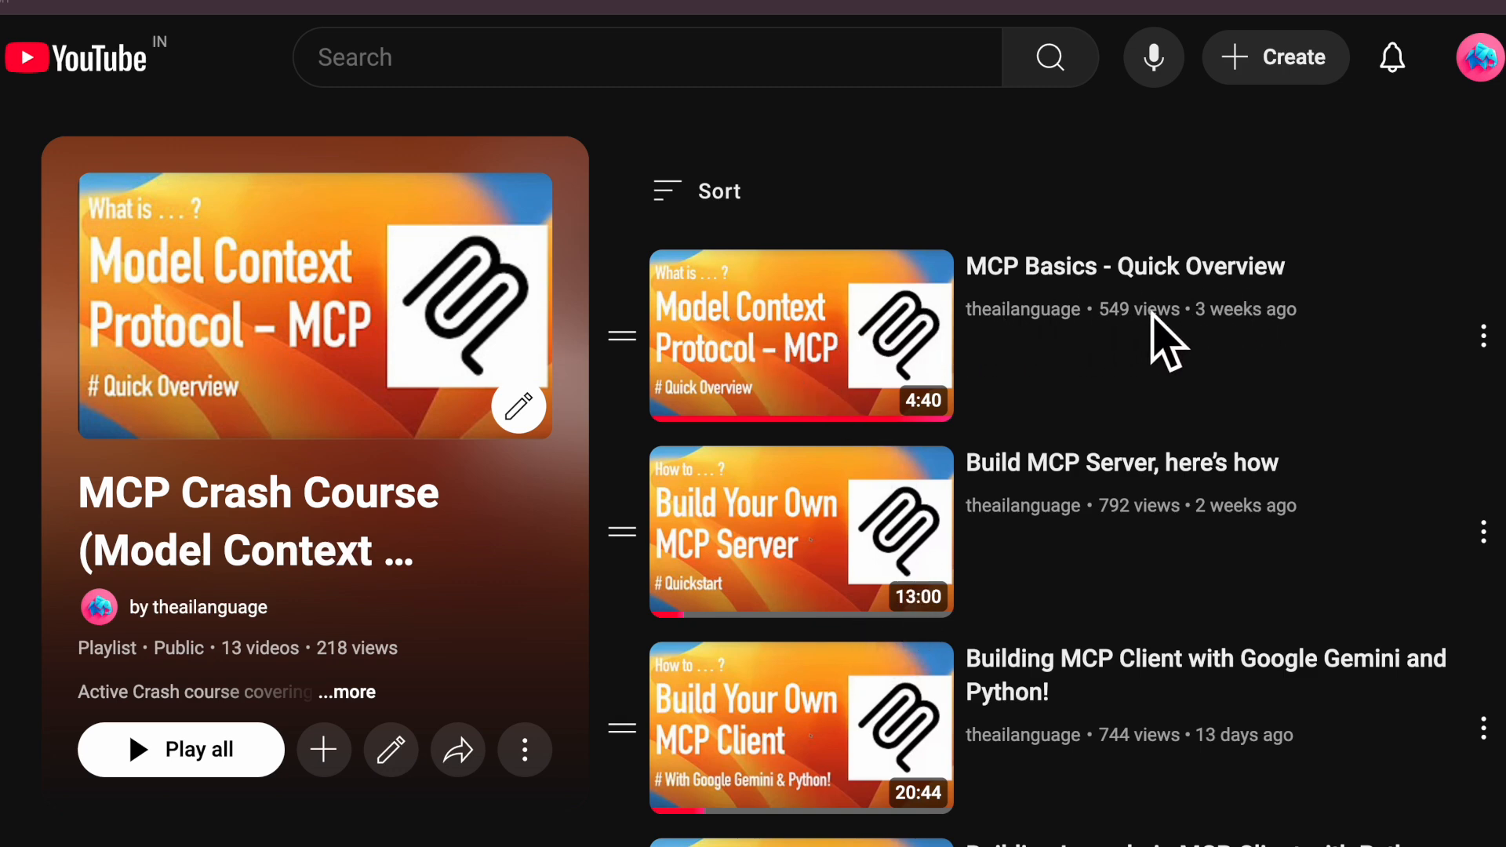
pyautogui.moveTo(898, 340)
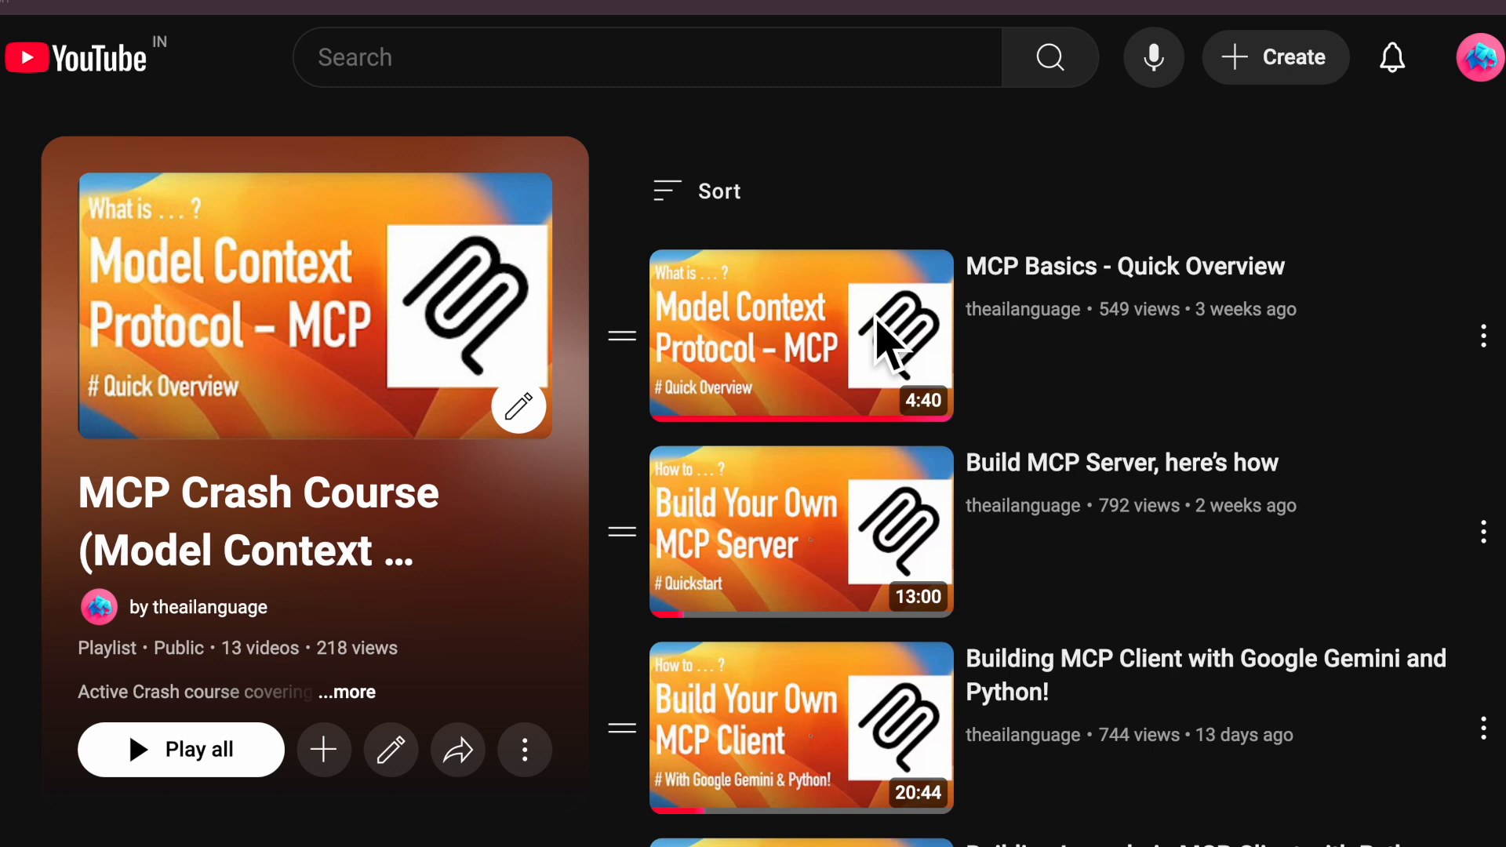
pyautogui.moveTo(977, 515)
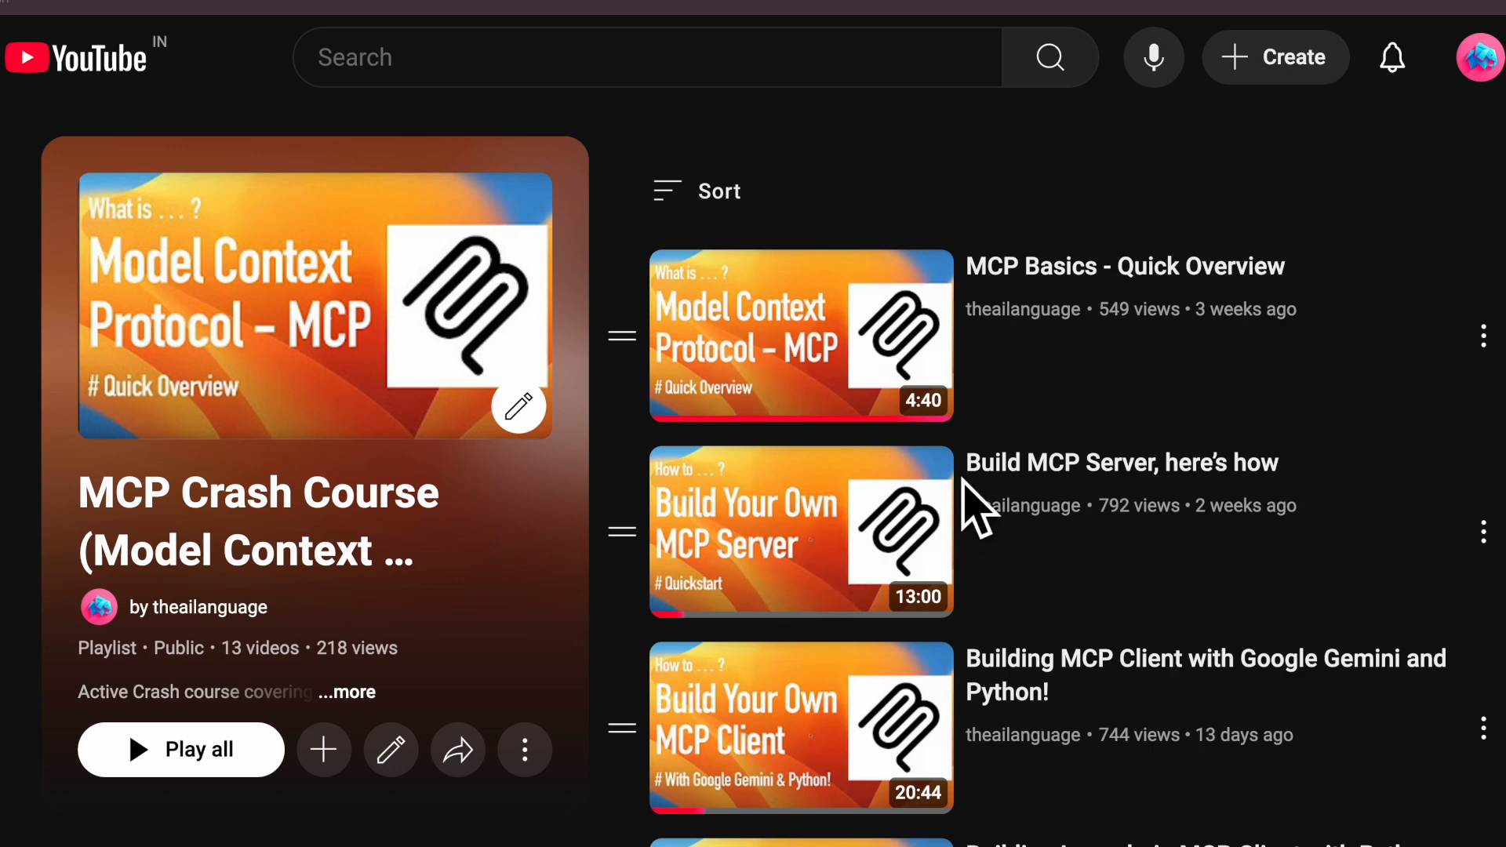
pyautogui.moveTo(1028, 529)
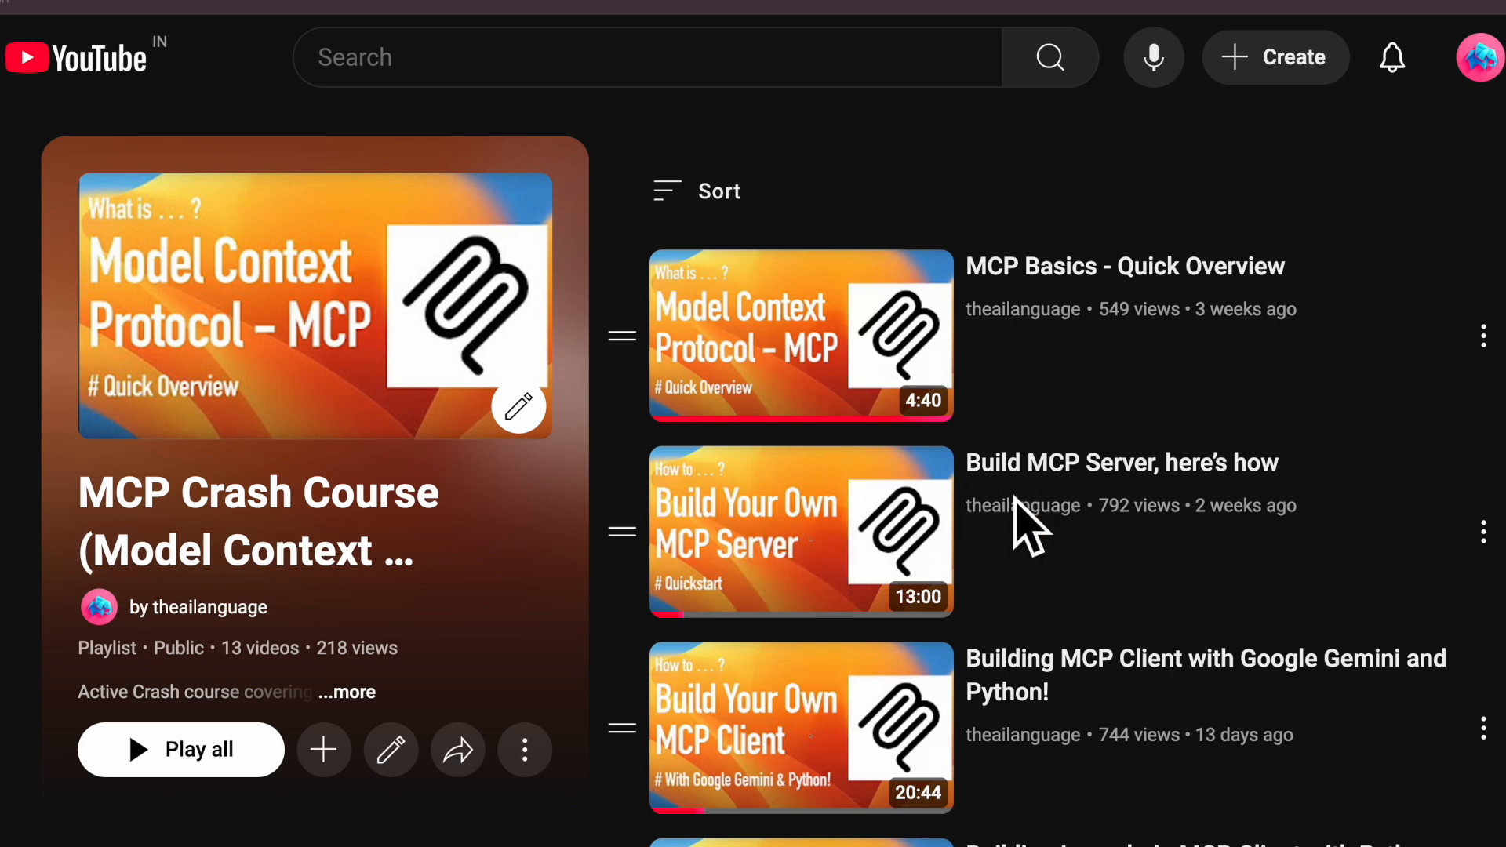
pyautogui.moveTo(1004, 533)
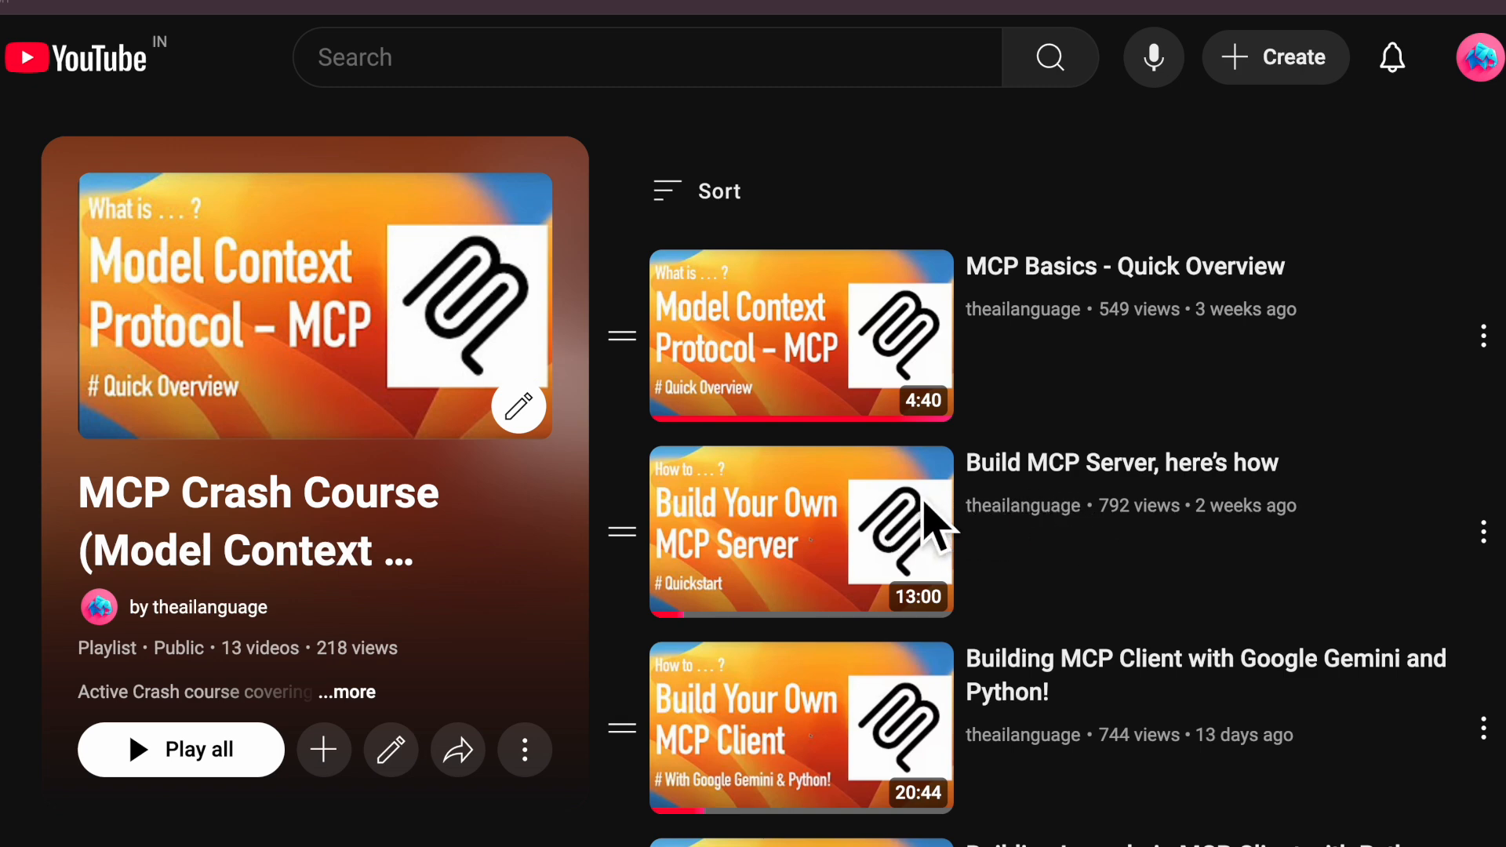
pyautogui.moveTo(844, 711)
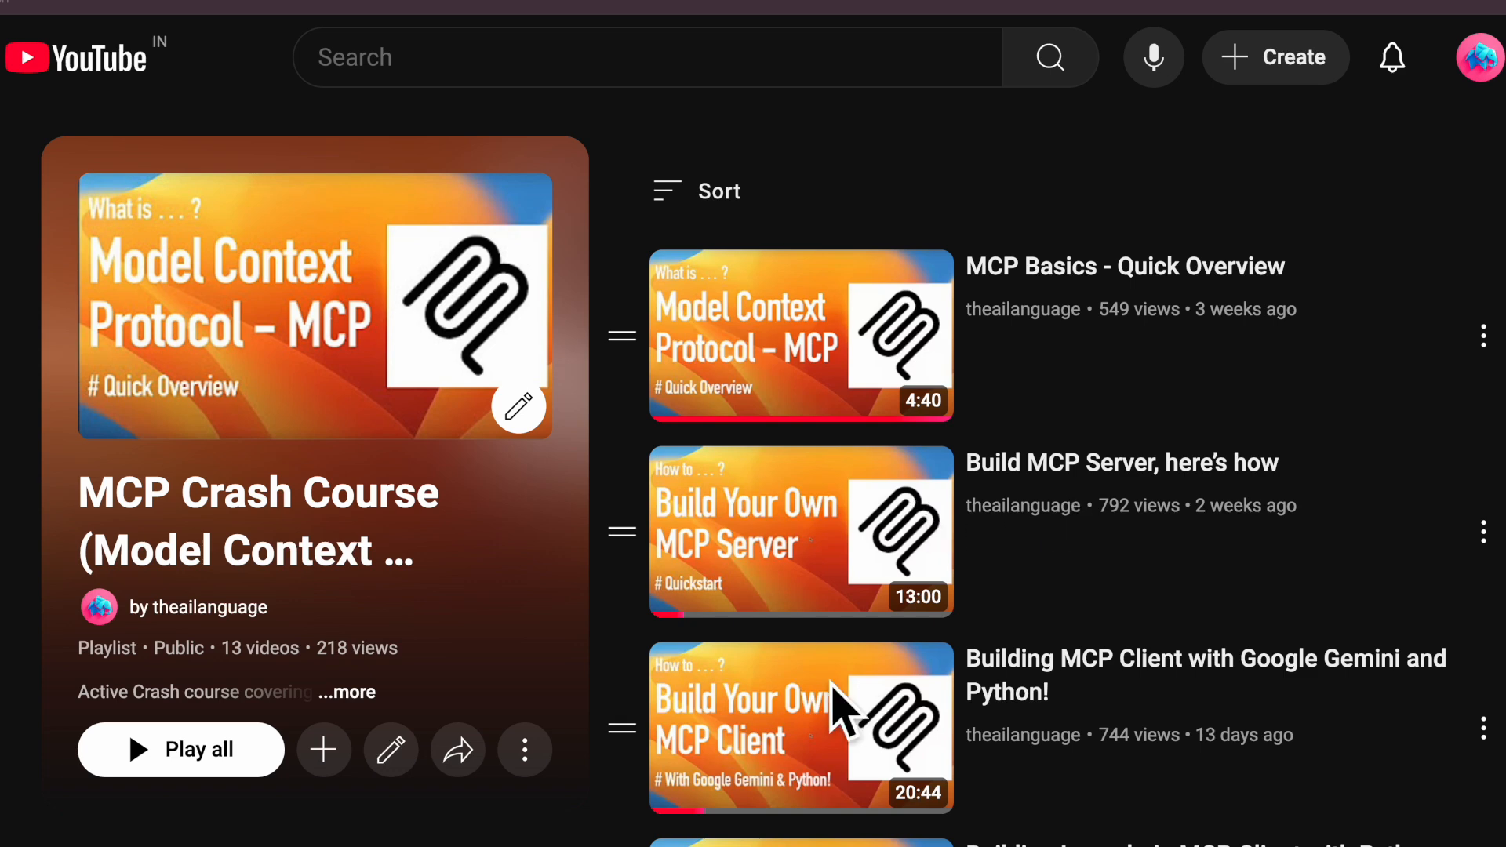
pyautogui.moveTo(855, 711)
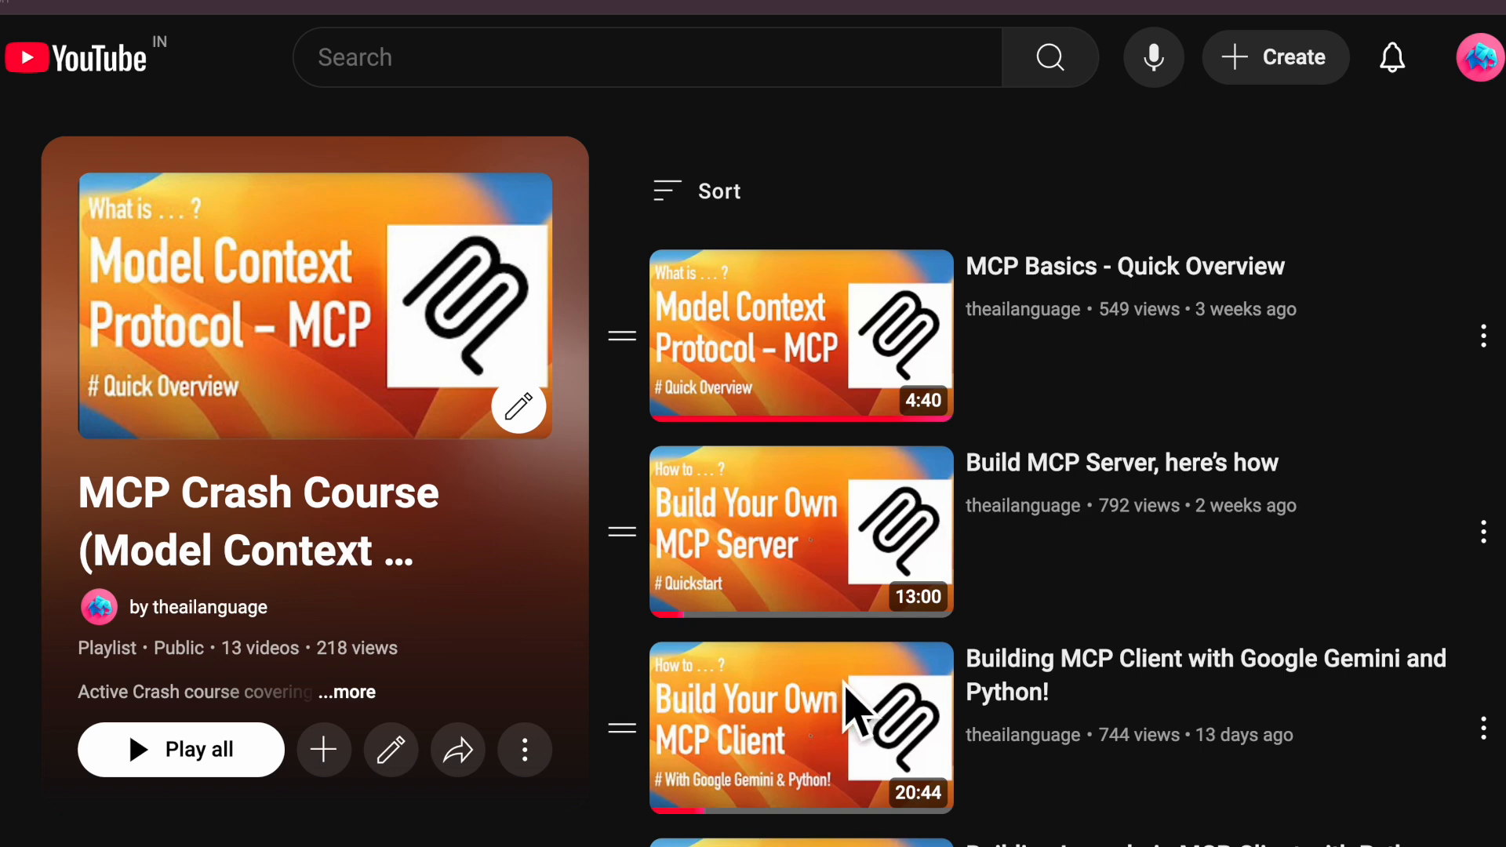
pyautogui.moveTo(1268, 702)
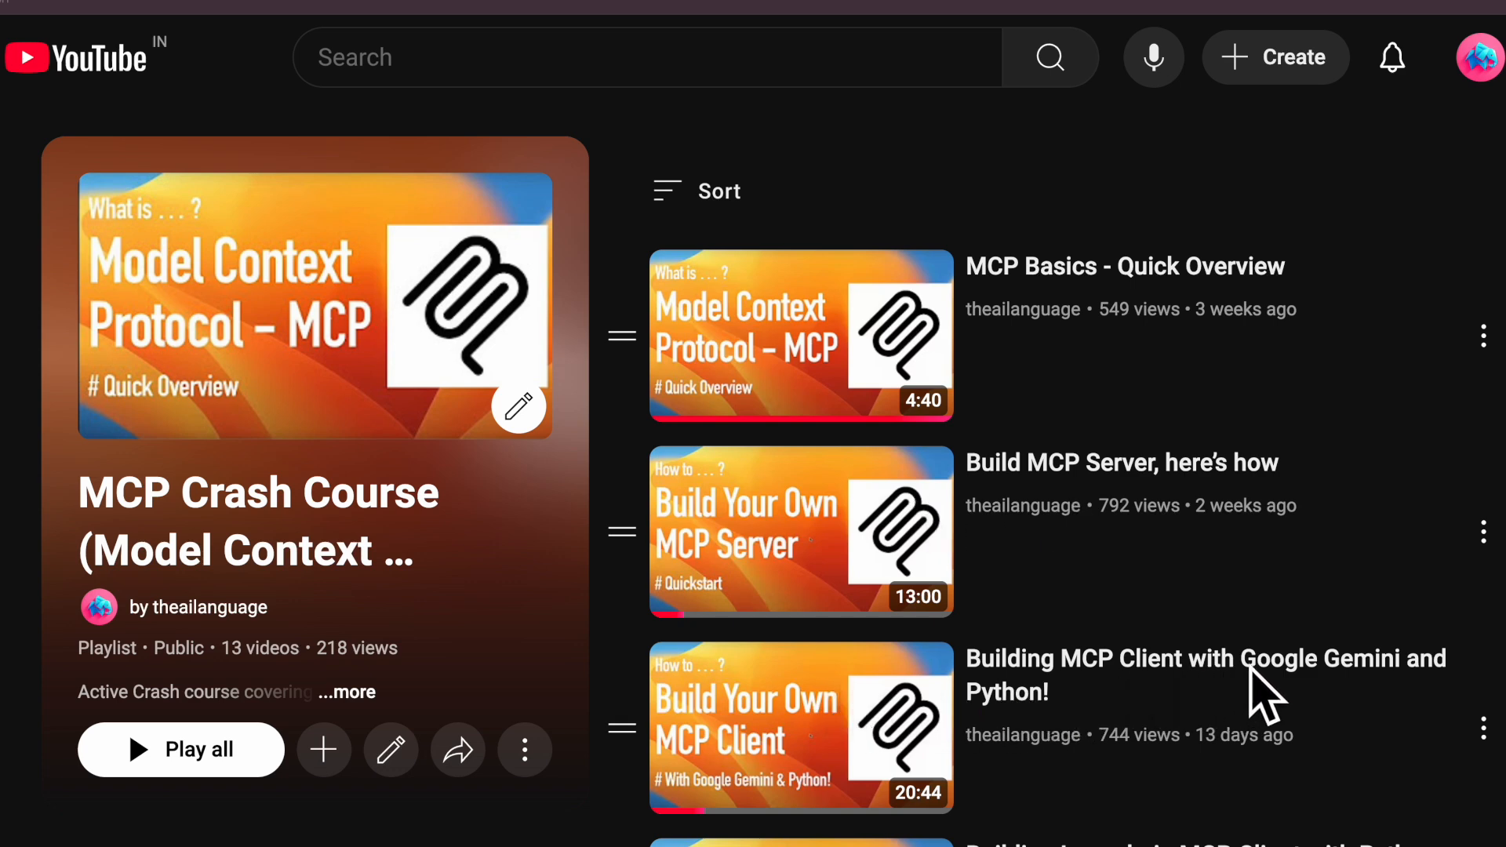
pyautogui.moveTo(1331, 691)
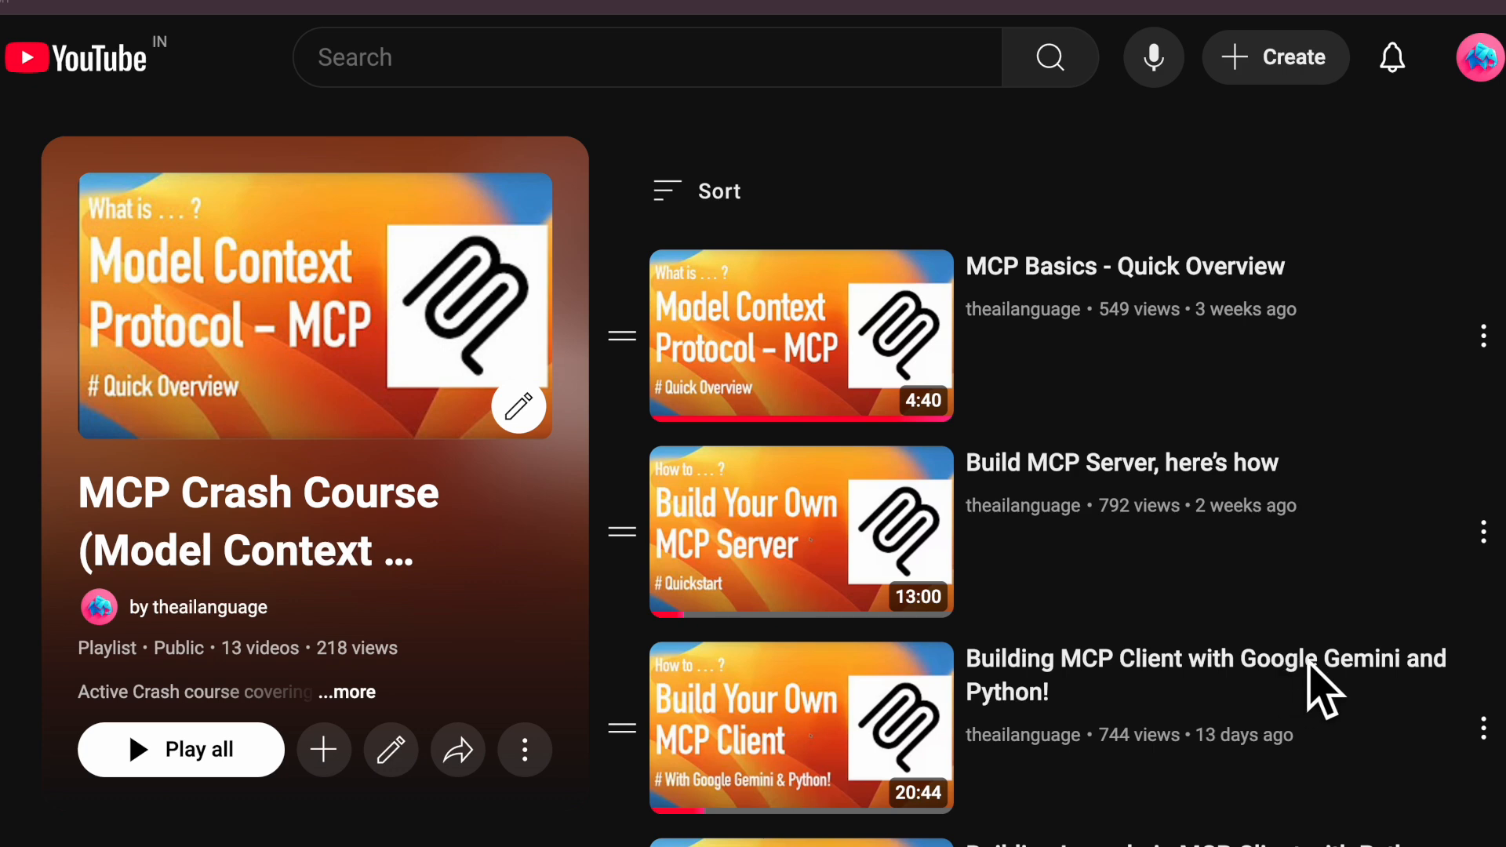
pyautogui.moveTo(1249, 692)
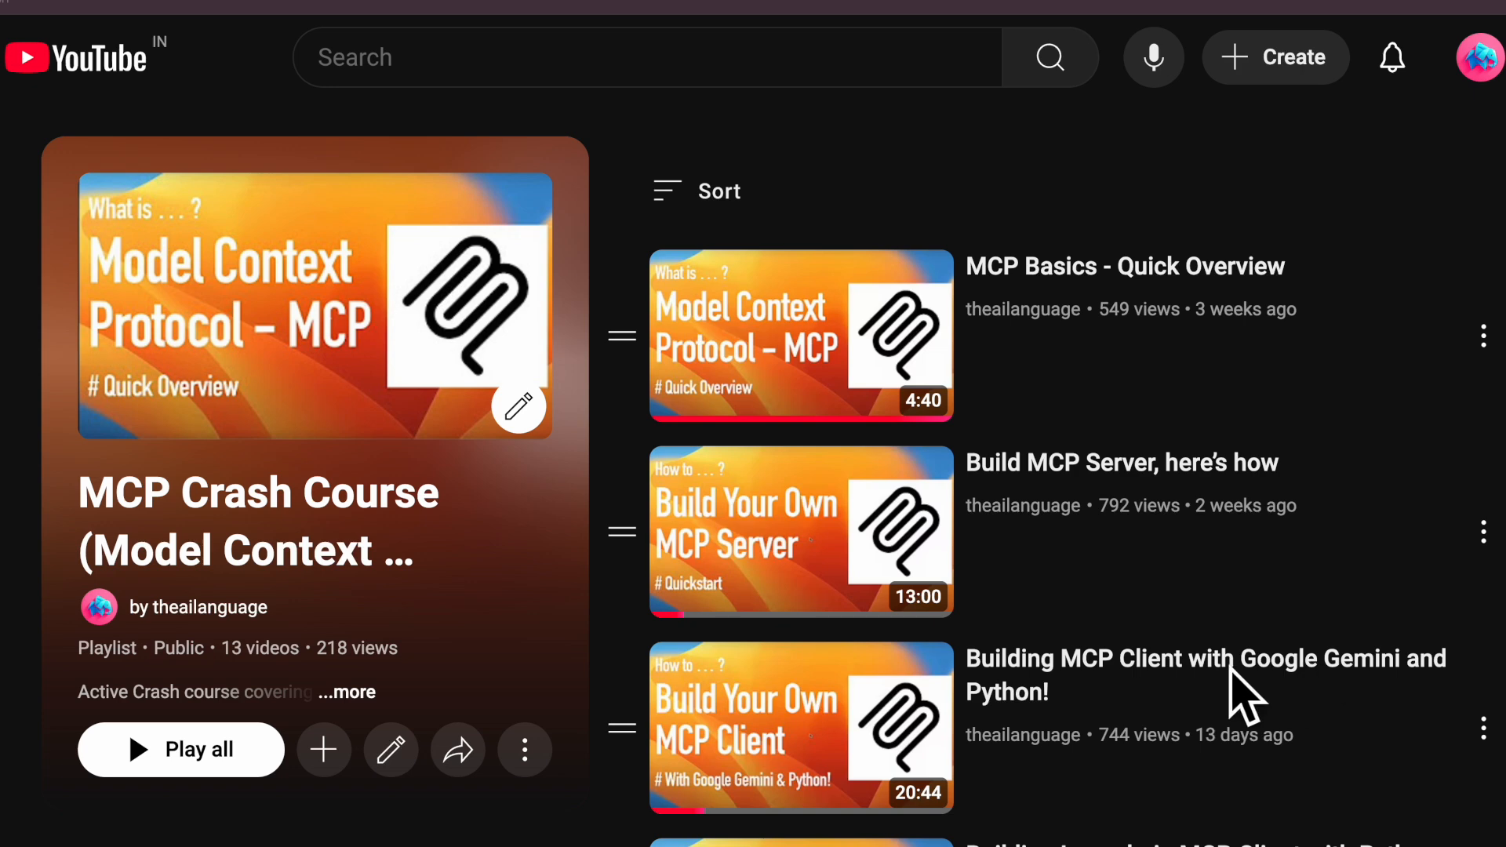
pyautogui.moveTo(1033, 755)
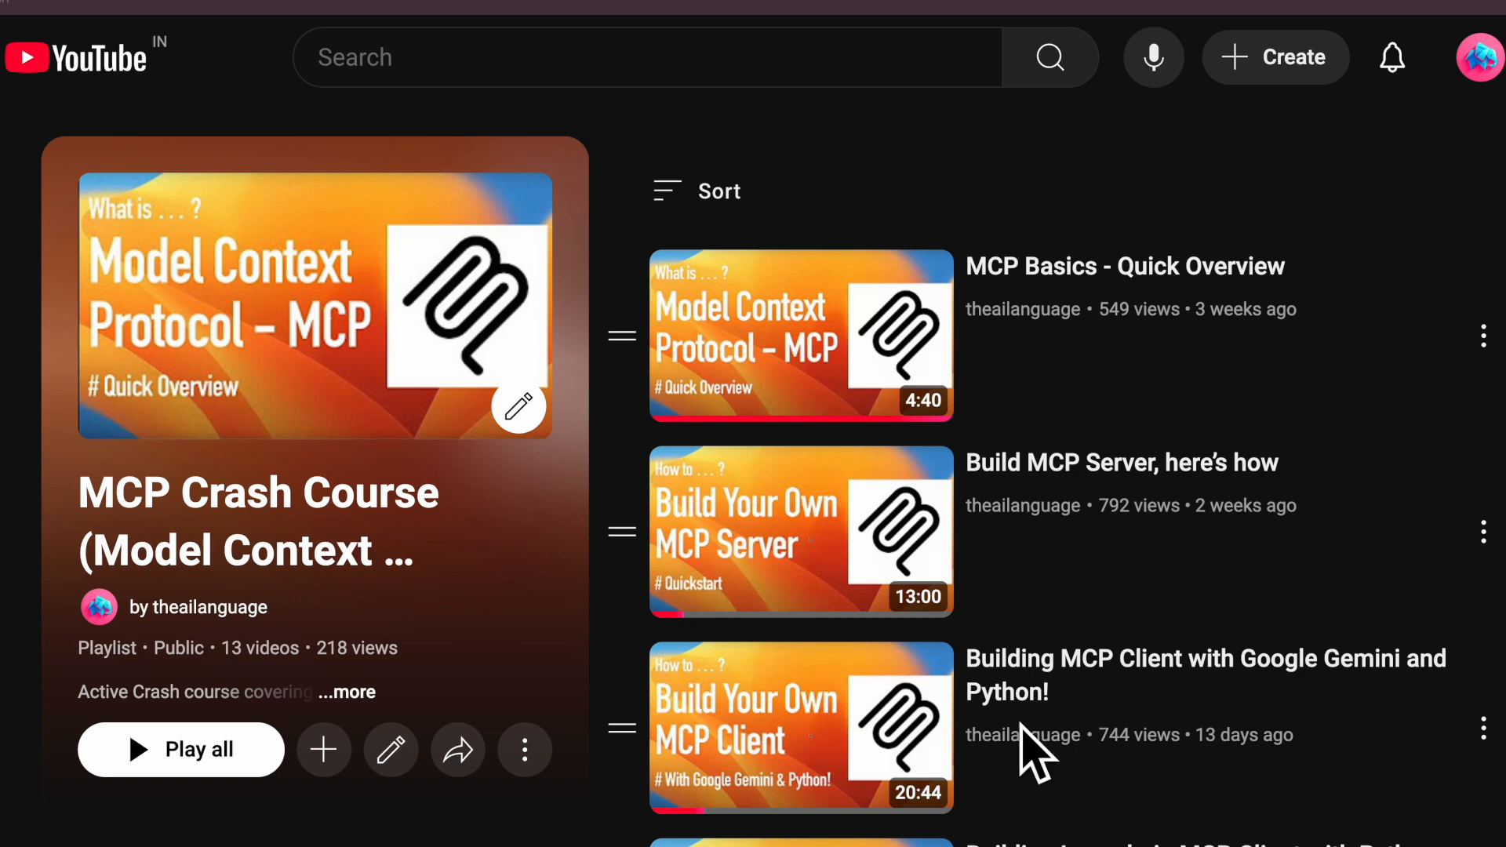
pyautogui.scroll(-3)
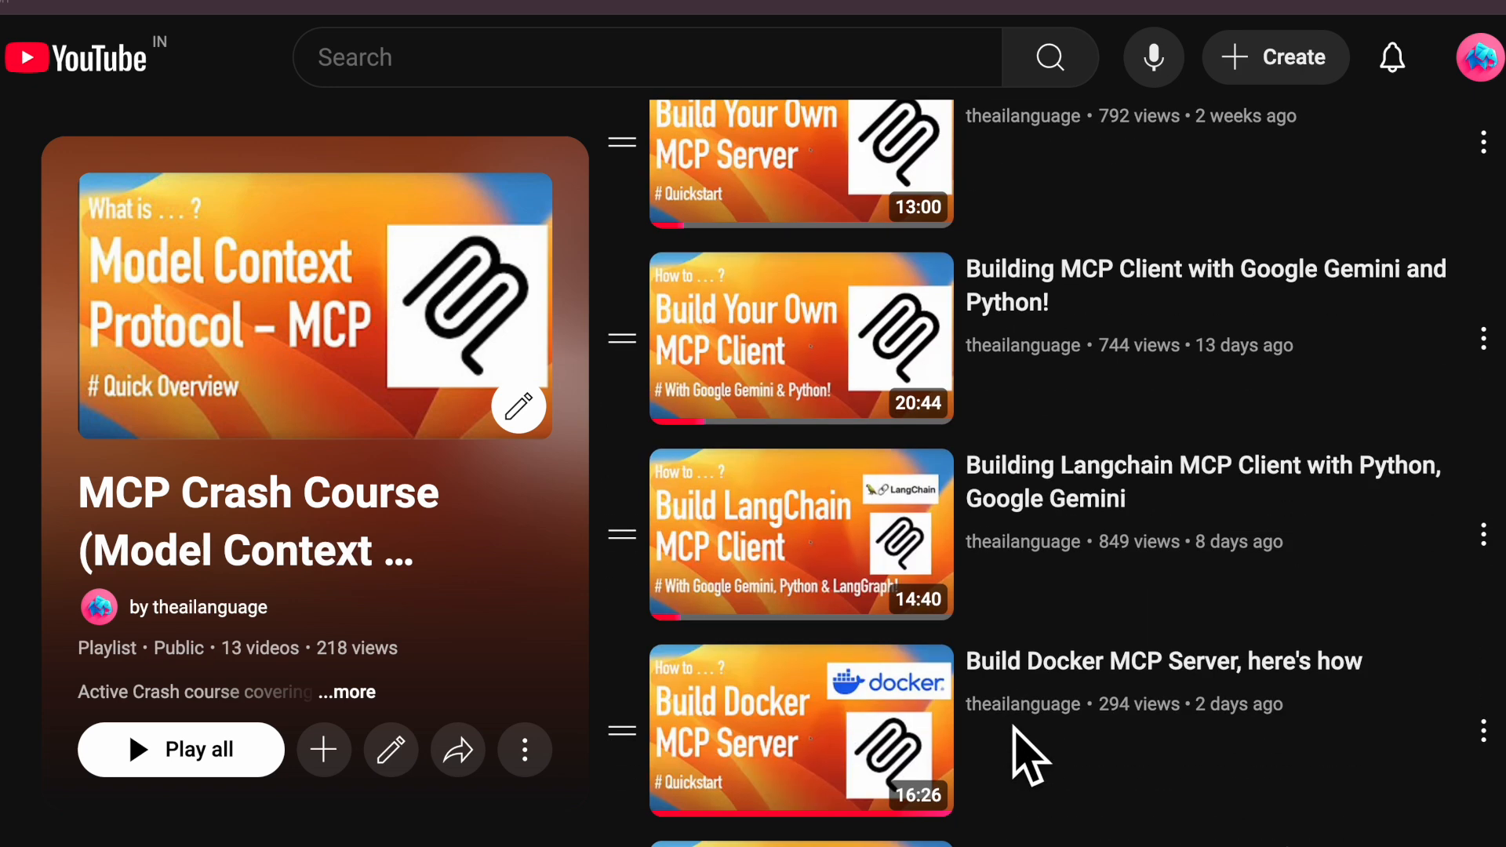
pyautogui.moveTo(1163, 519)
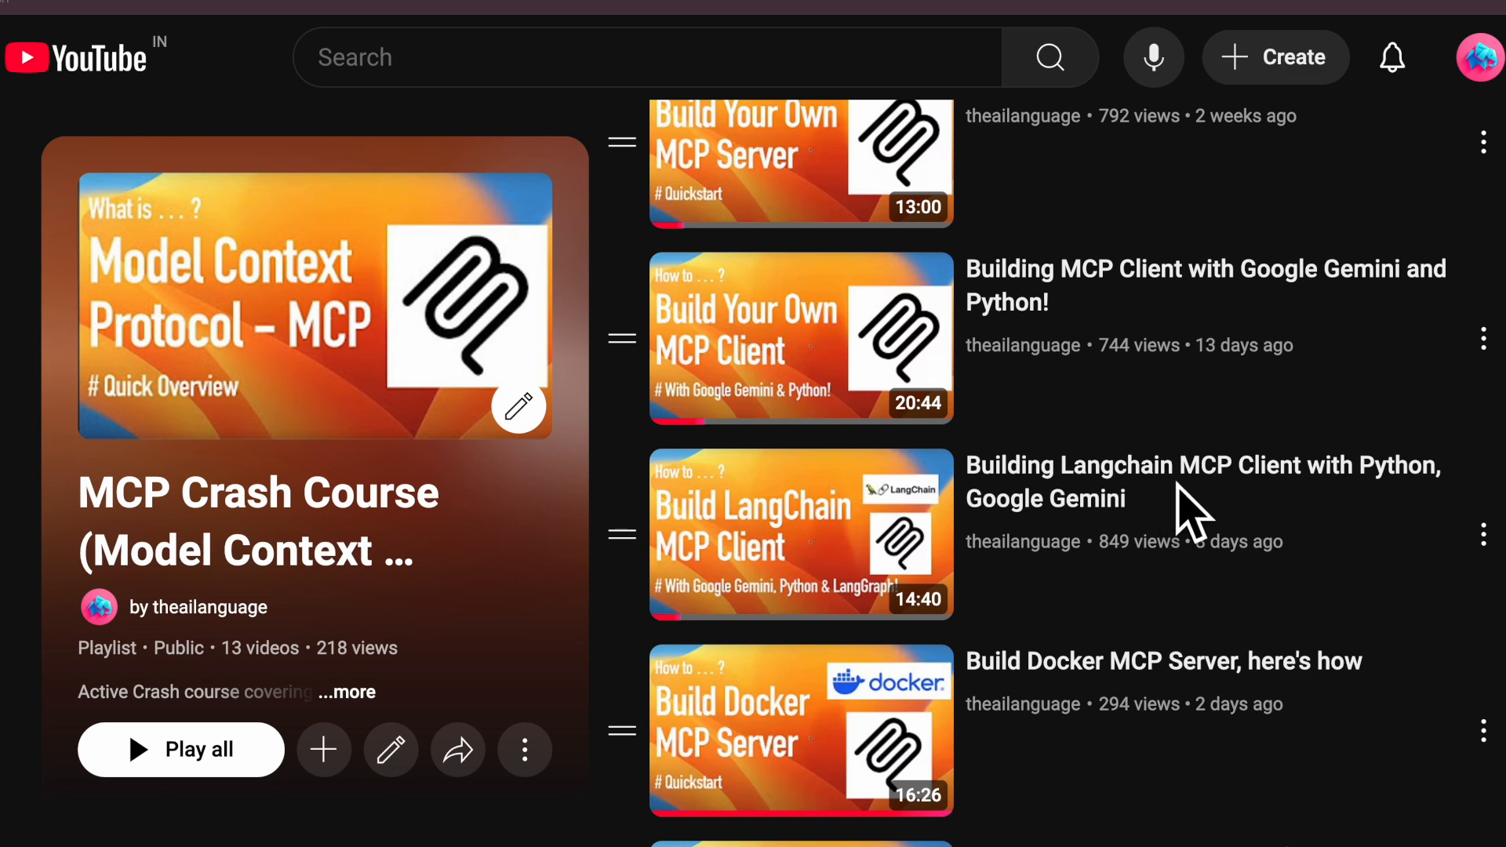
pyautogui.moveTo(1041, 557)
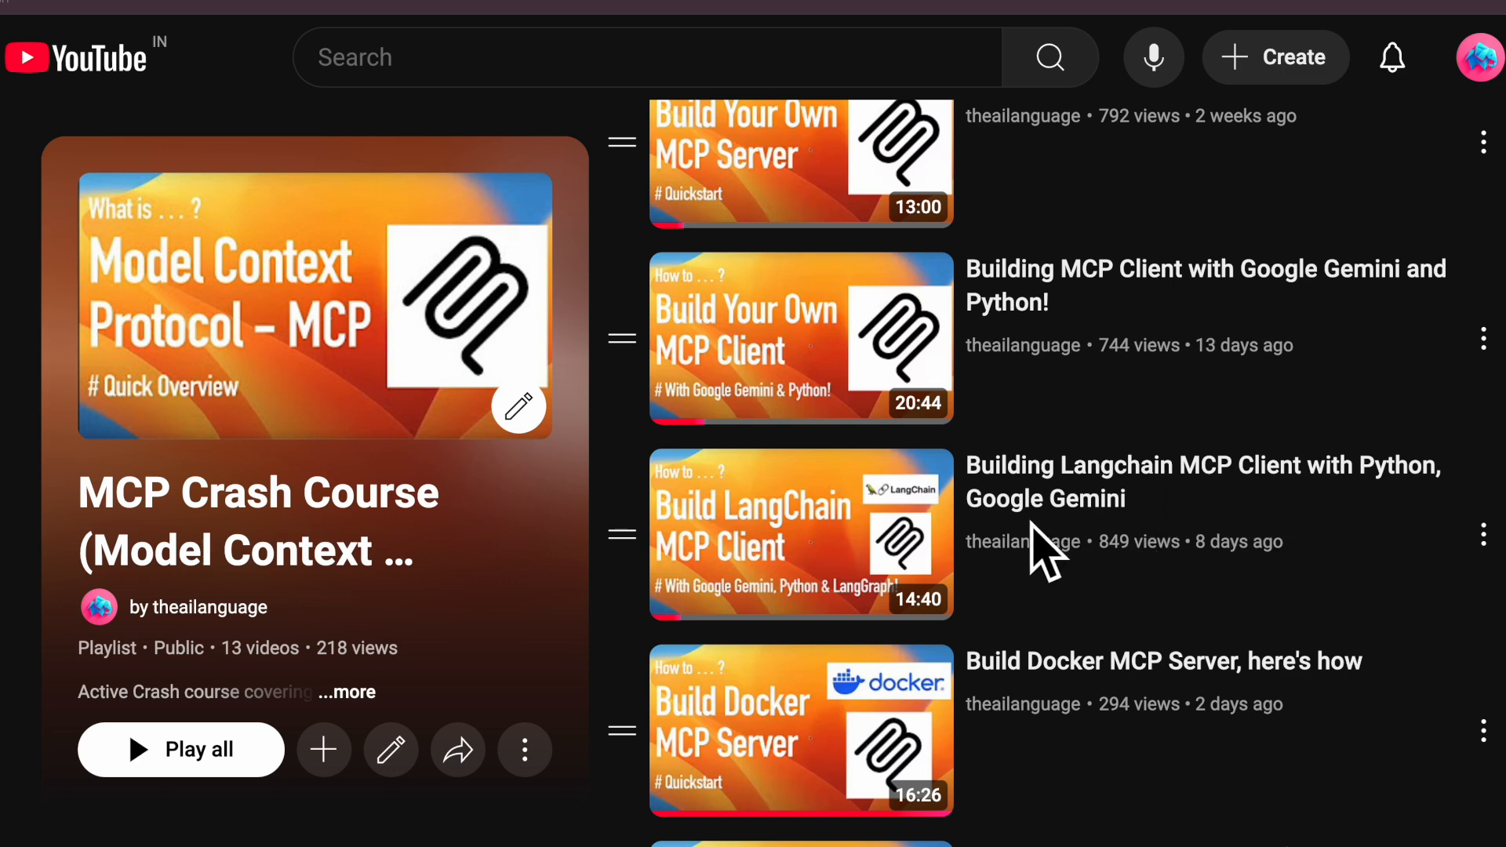
pyautogui.moveTo(974, 716)
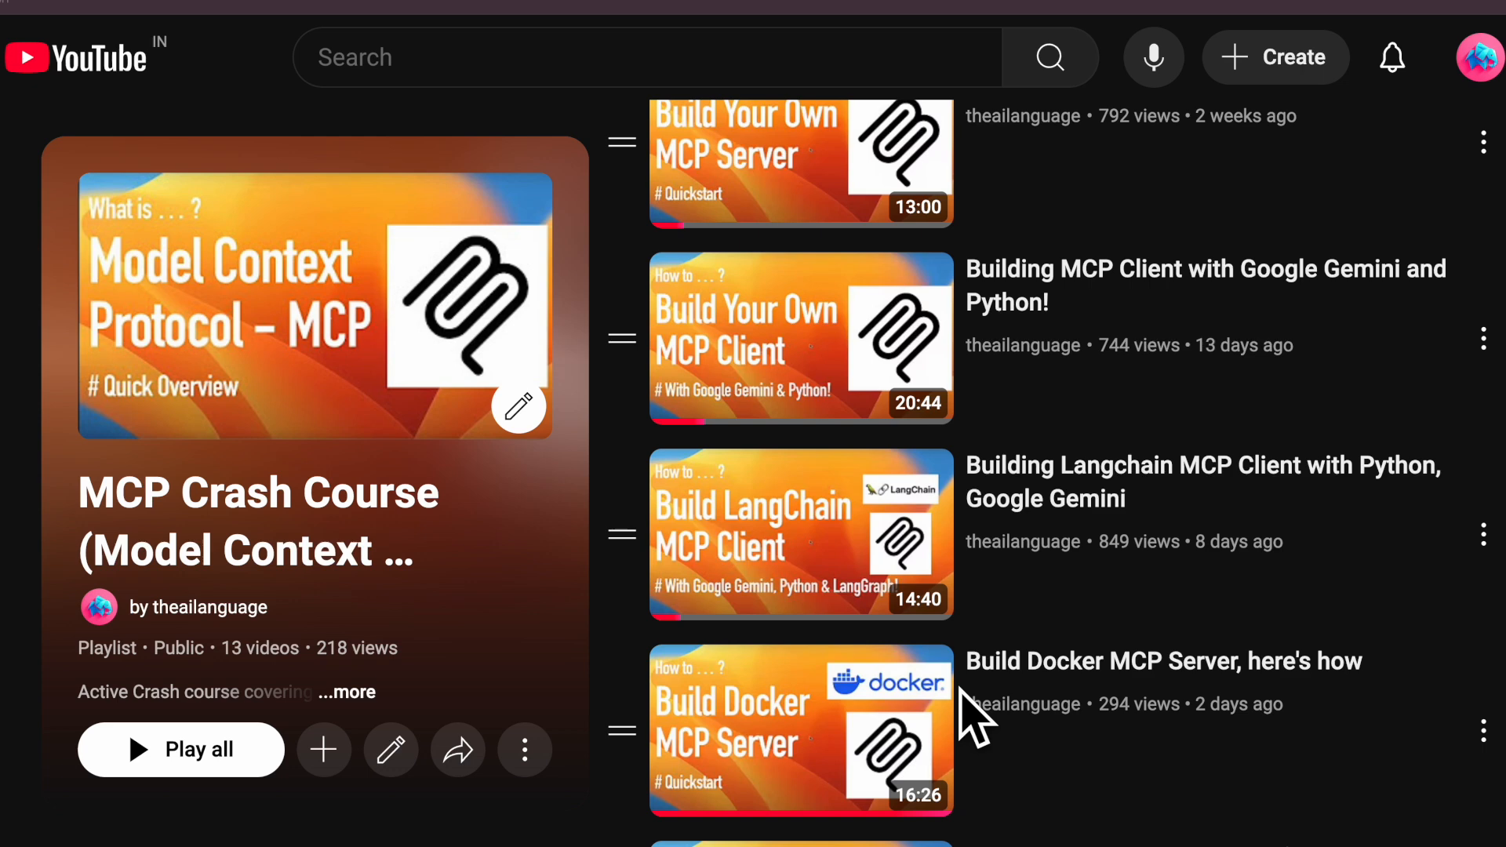
pyautogui.moveTo(1076, 715)
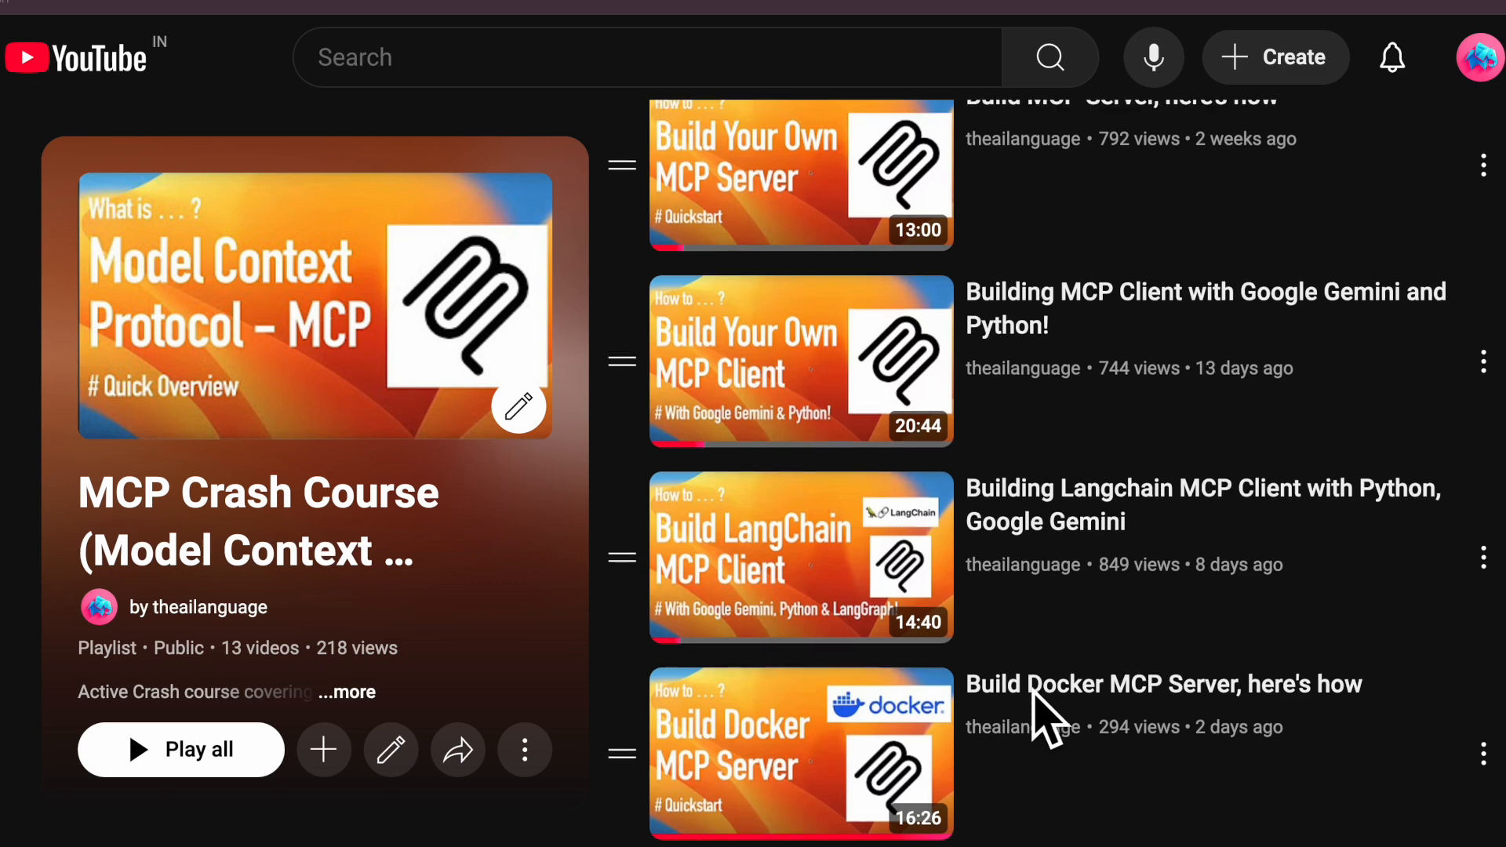
pyautogui.moveTo(1046, 787)
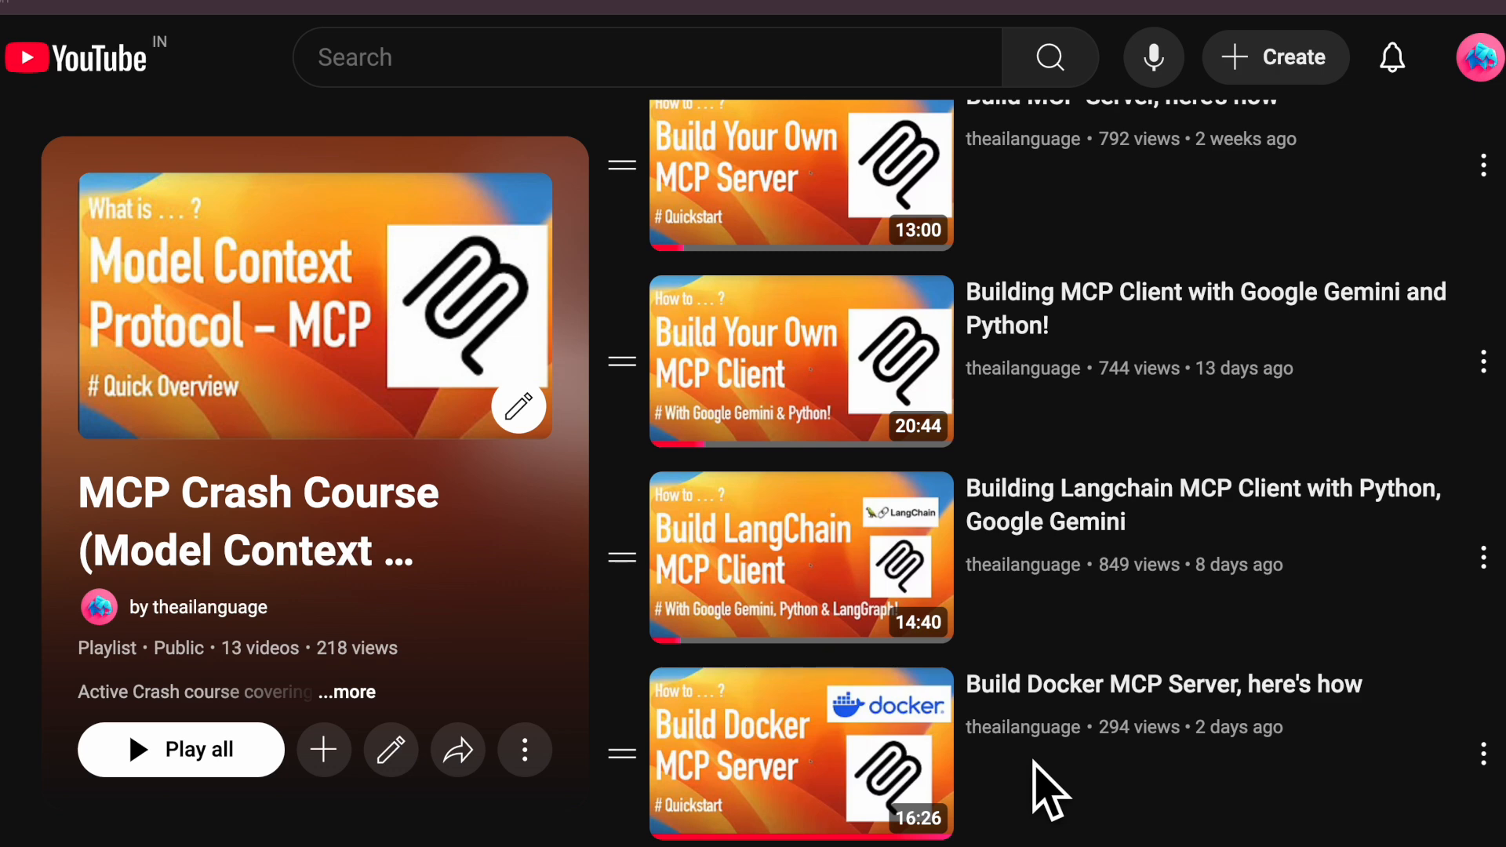
pyautogui.moveTo(1033, 580)
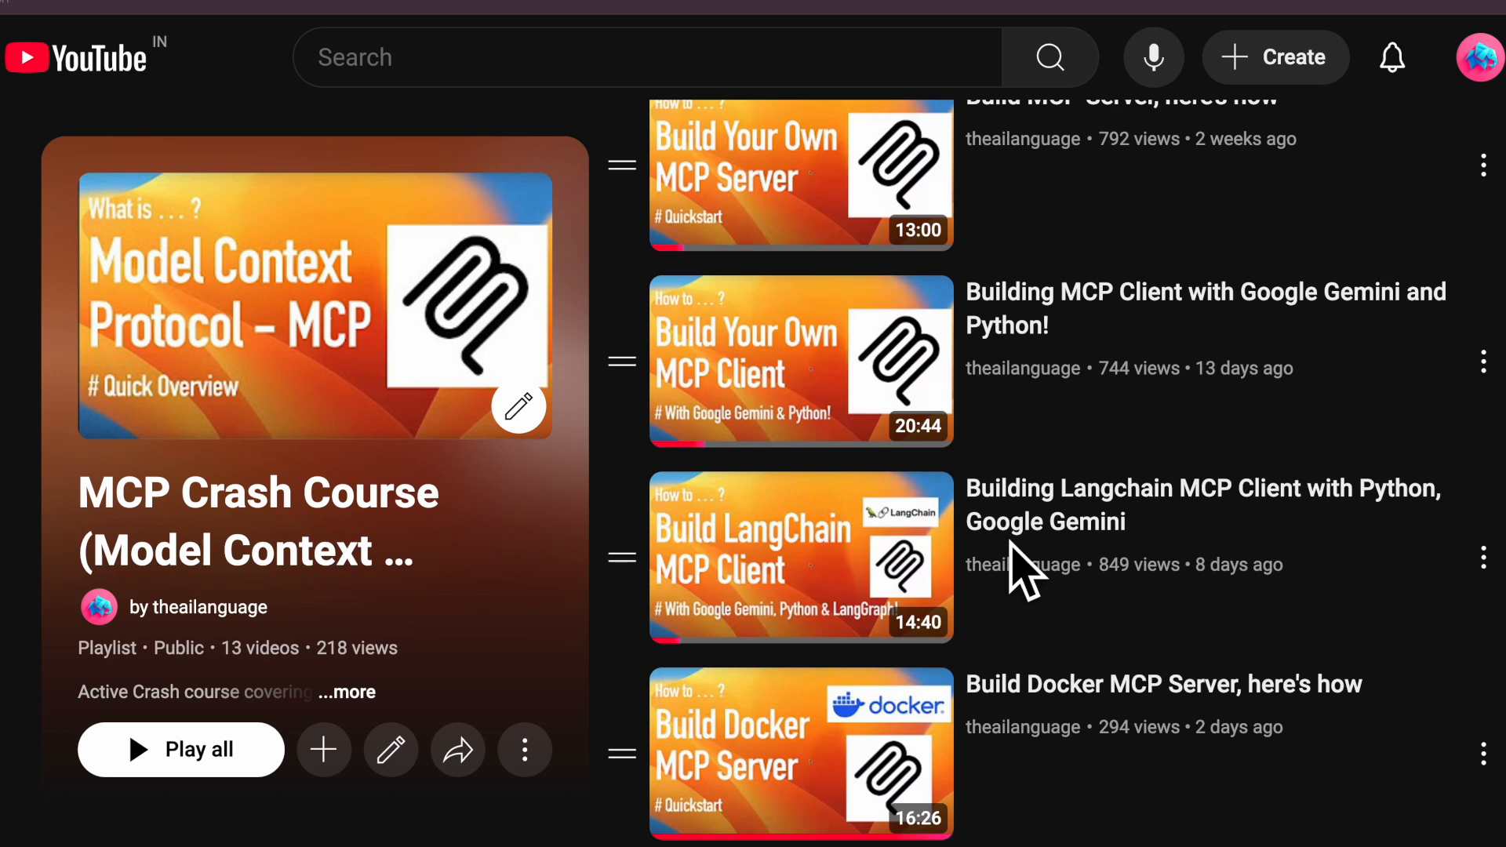
pyautogui.moveTo(946, 715)
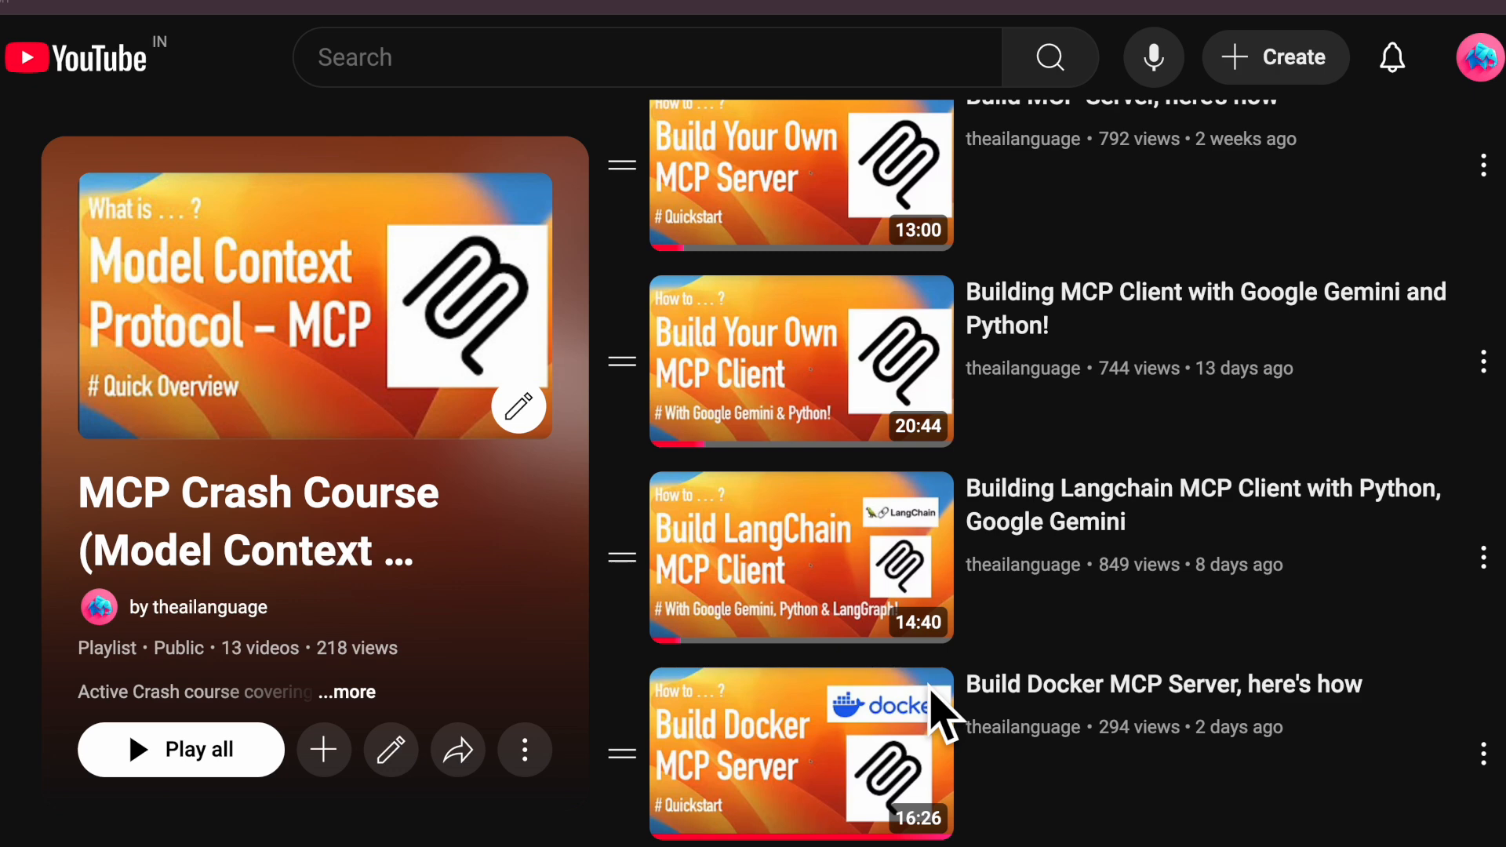
pyautogui.scroll(-3)
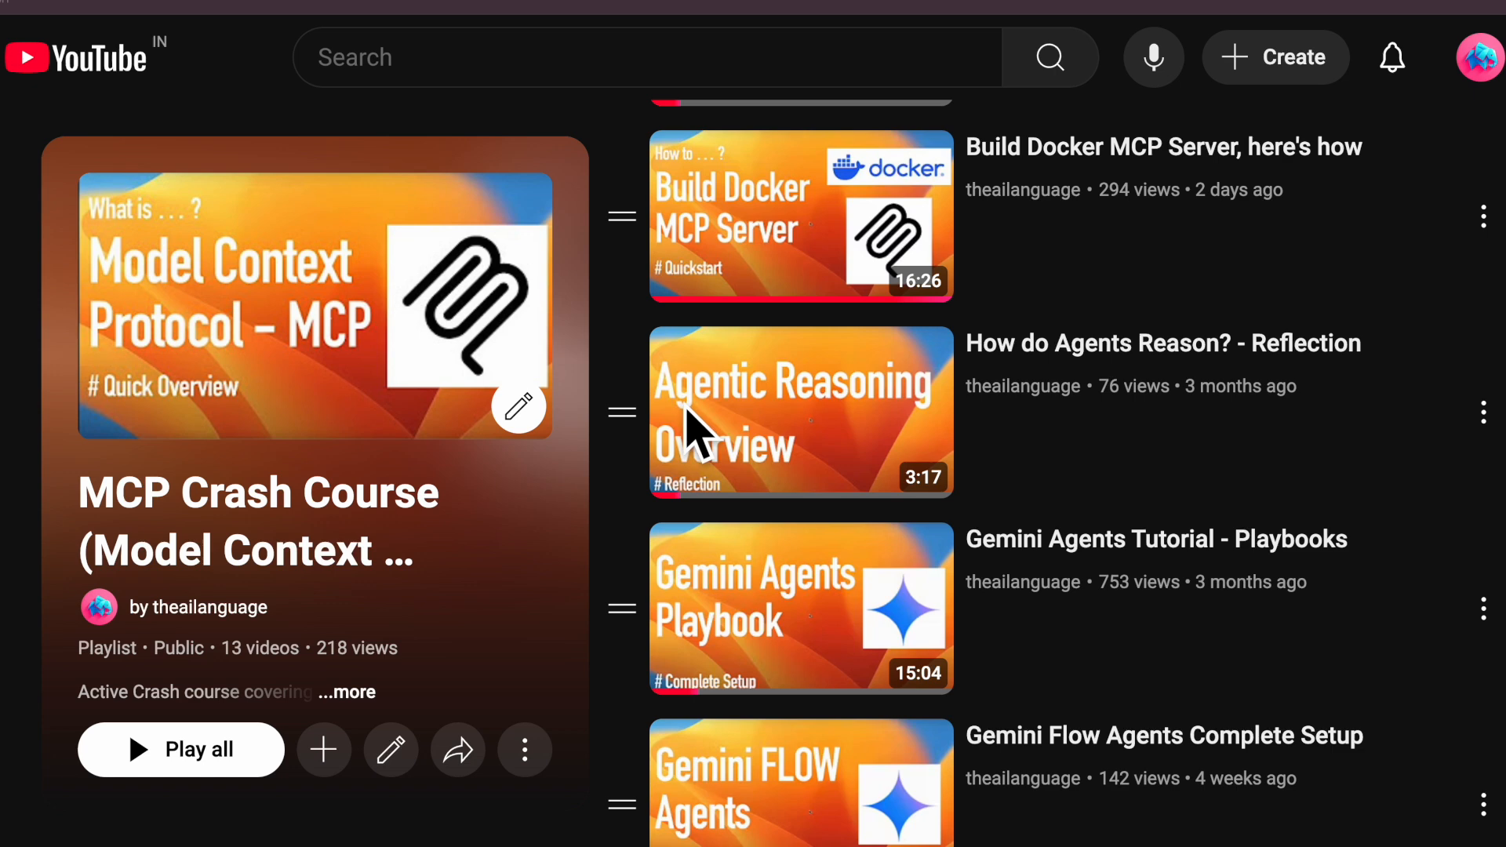
pyautogui.scroll(-3)
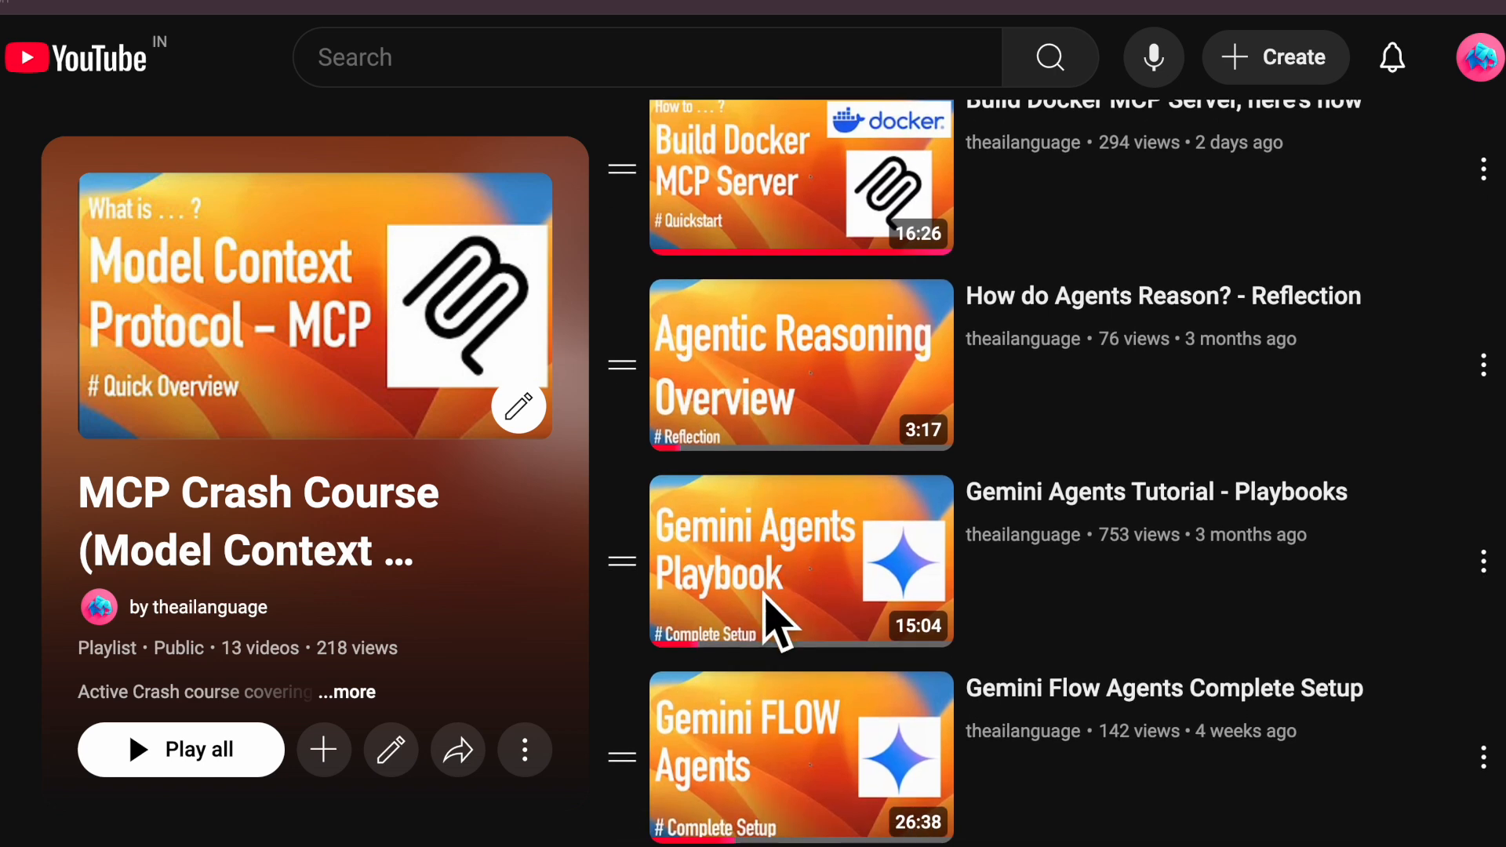
pyautogui.scroll(-3)
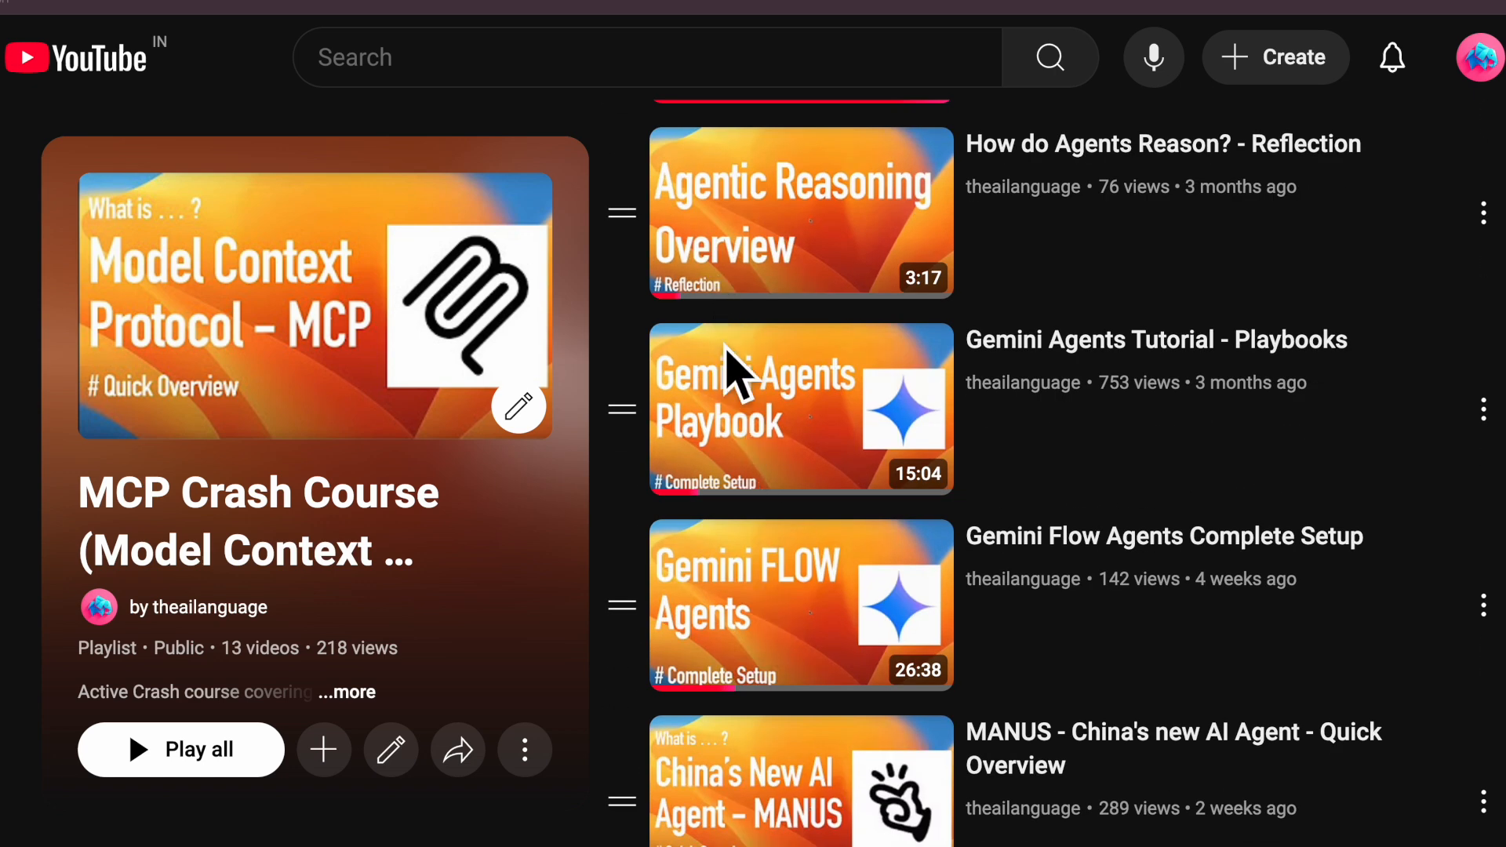
pyautogui.scroll(3)
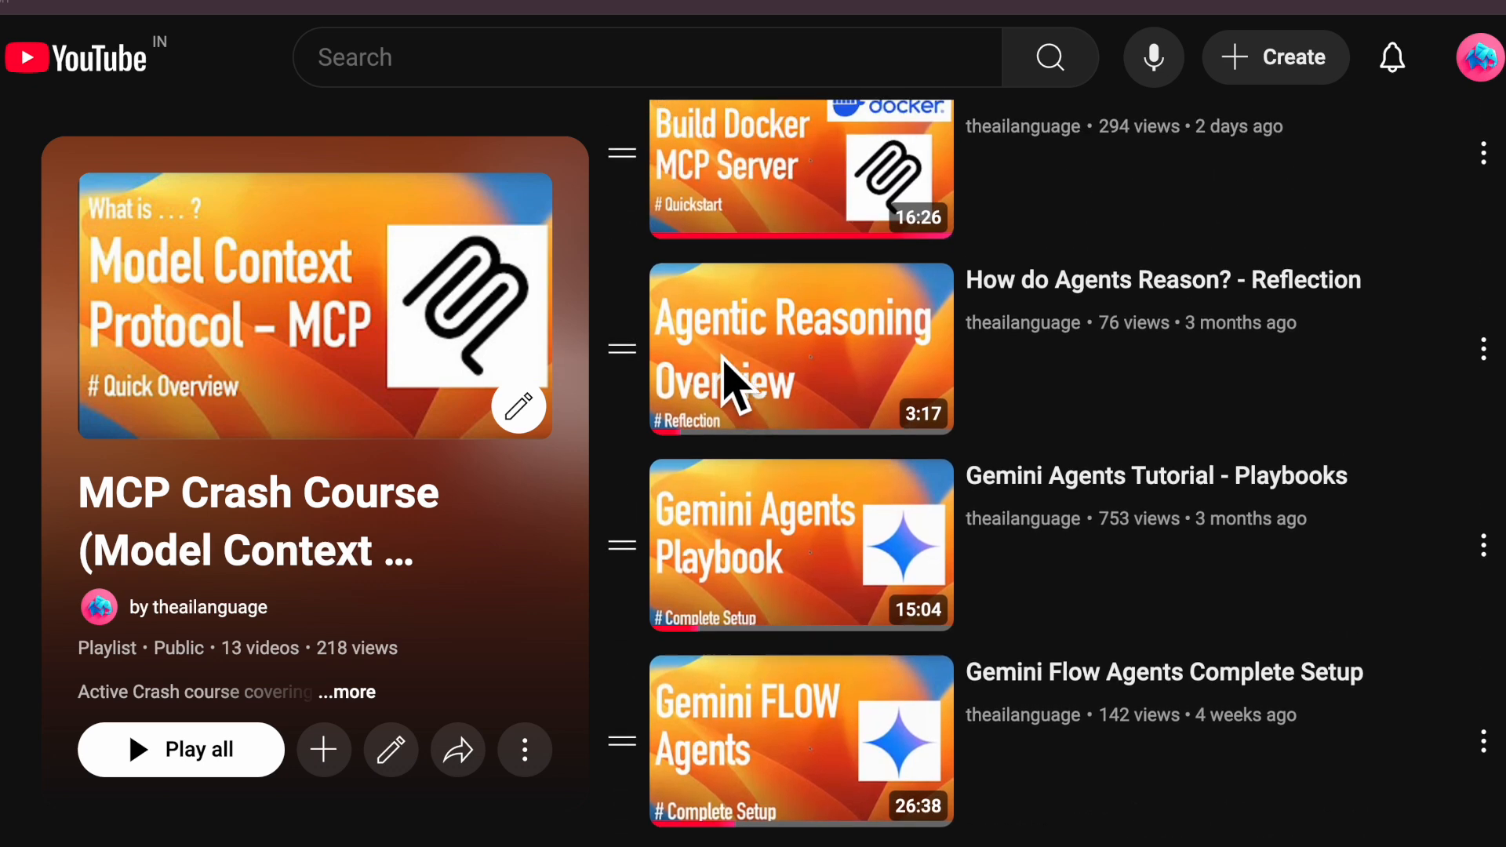
pyautogui.moveTo(670, 557)
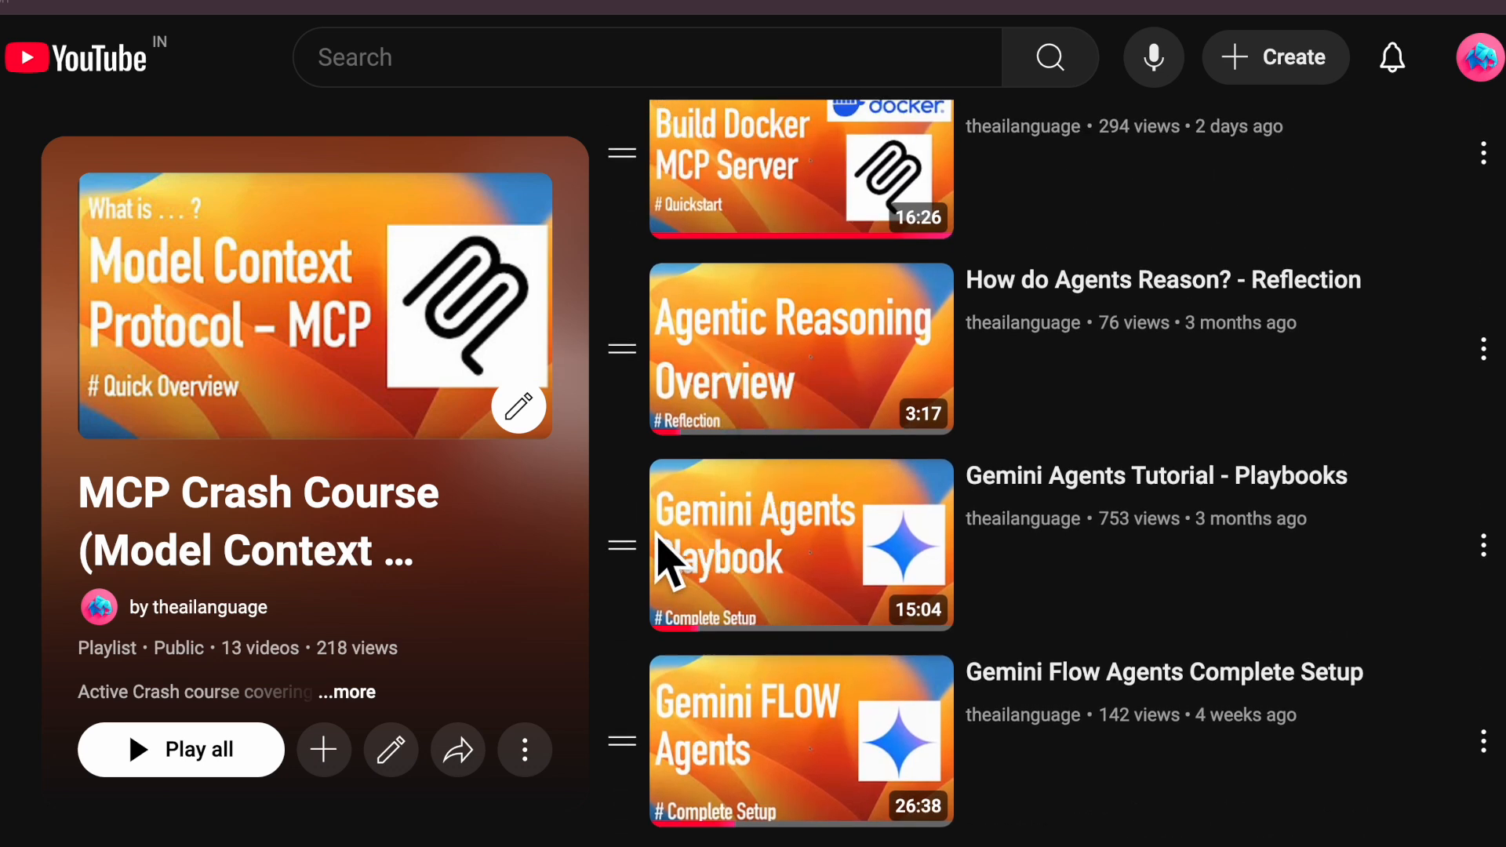
pyautogui.moveTo(750, 657)
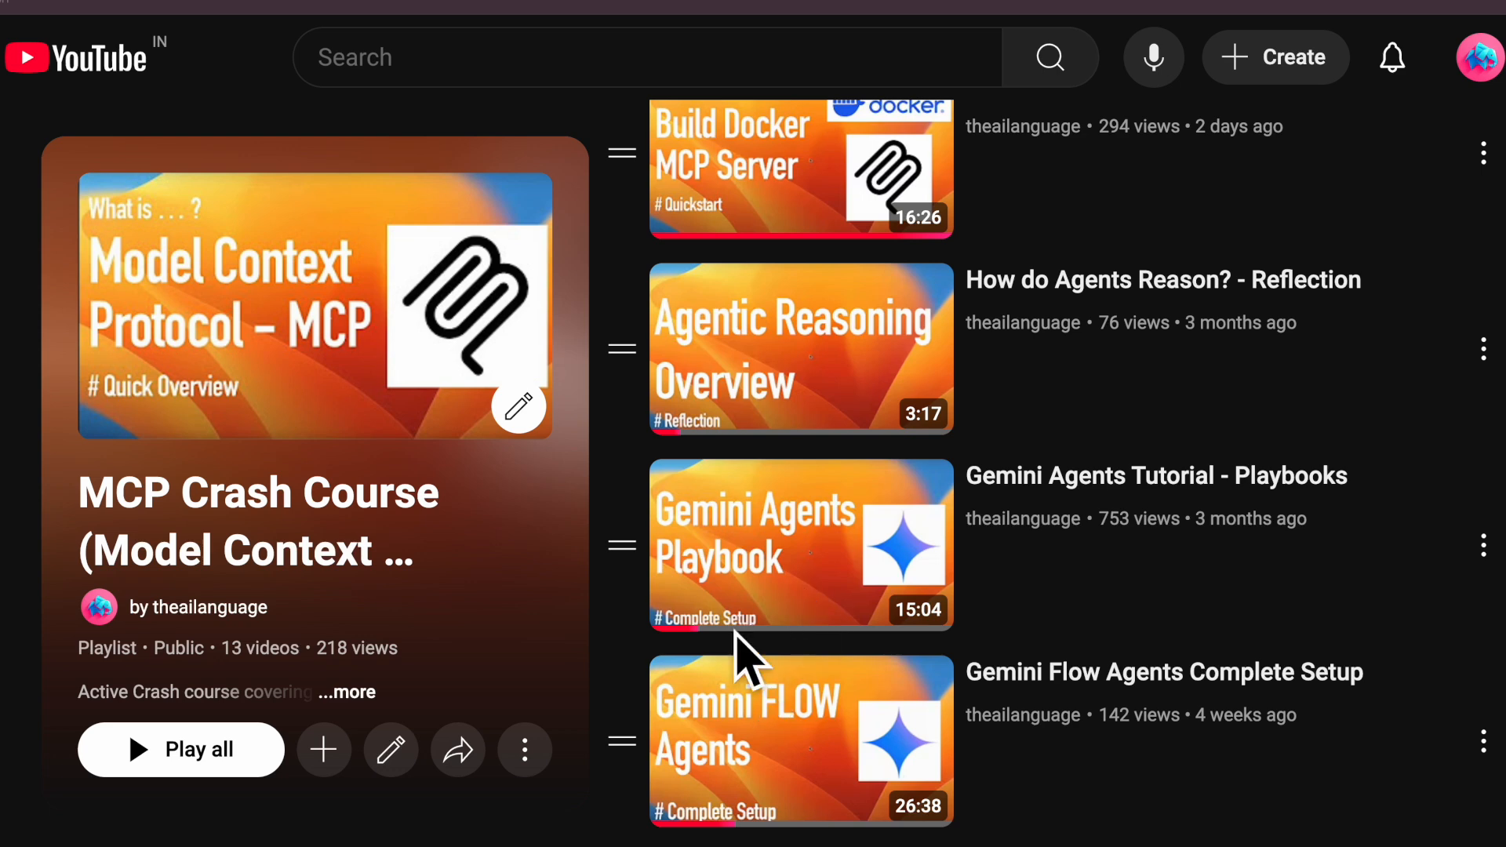
pyautogui.scroll(-3)
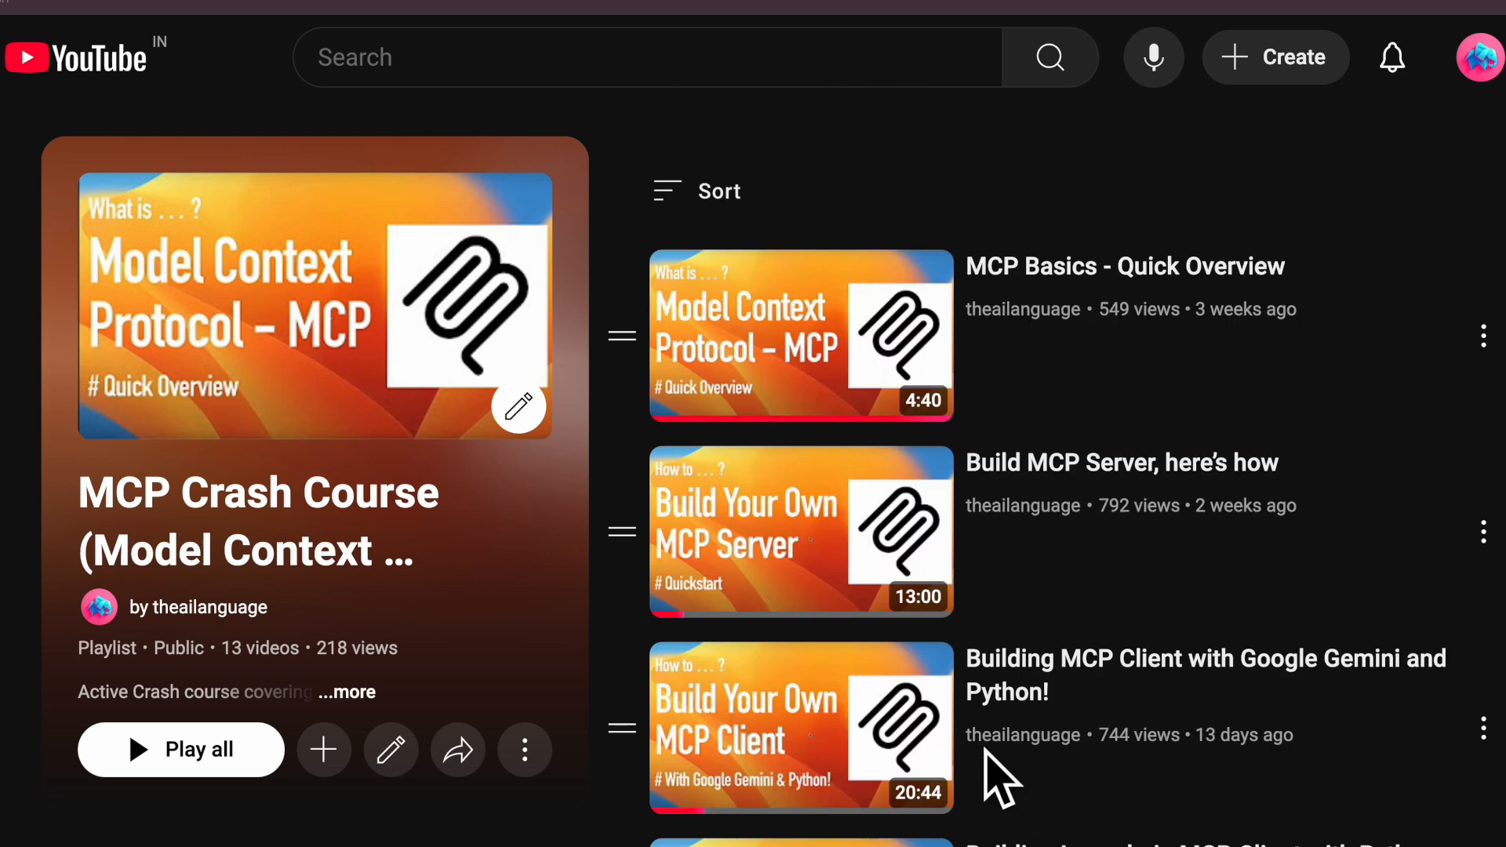
pyautogui.moveTo(806, 331)
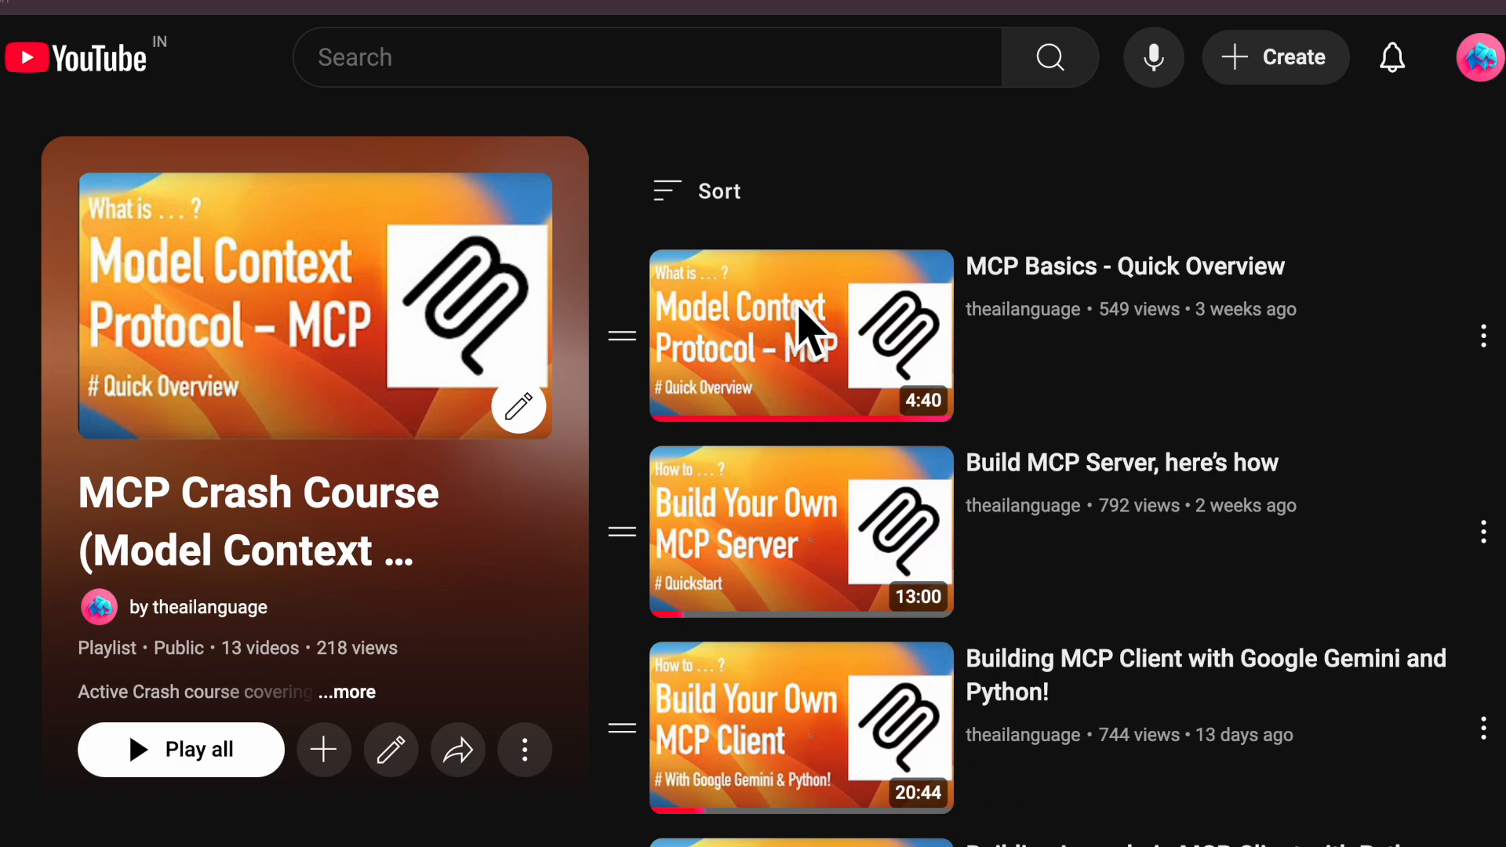
pyautogui.moveTo(831, 380)
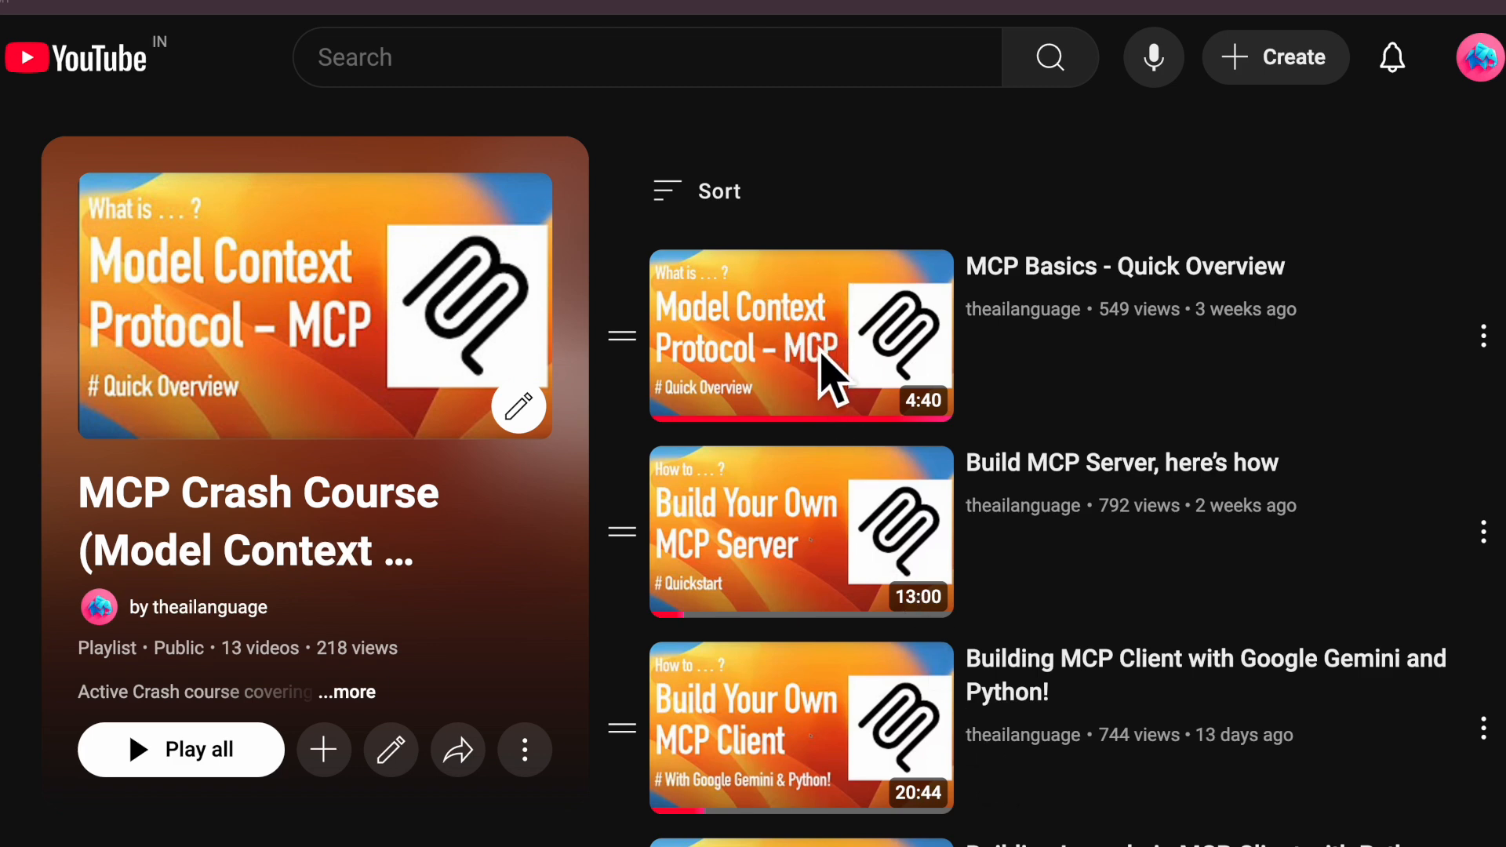